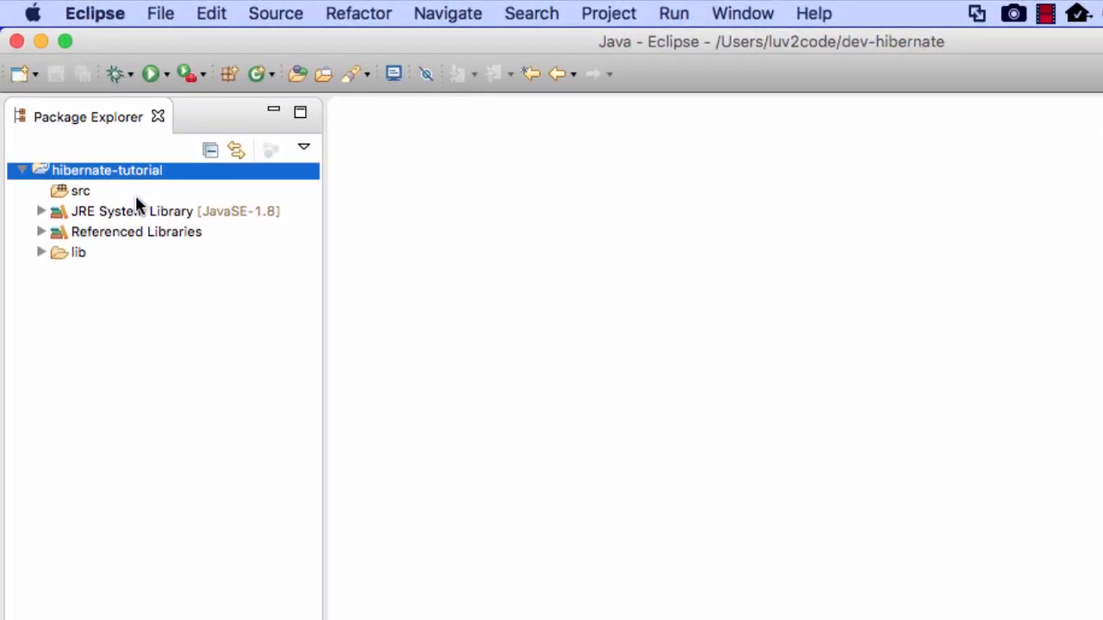
Step: Select the src folder and bring up its New submenu
{"action": "left_click", "coordinate": [81, 193]}
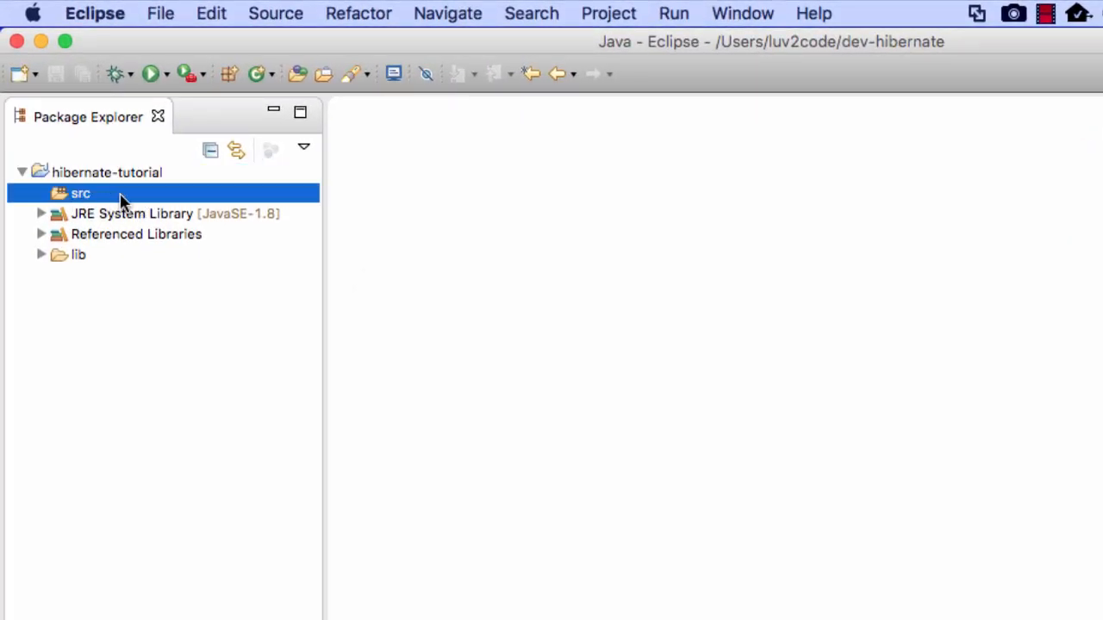
{"action": "right_click", "coordinate": [80, 193]}
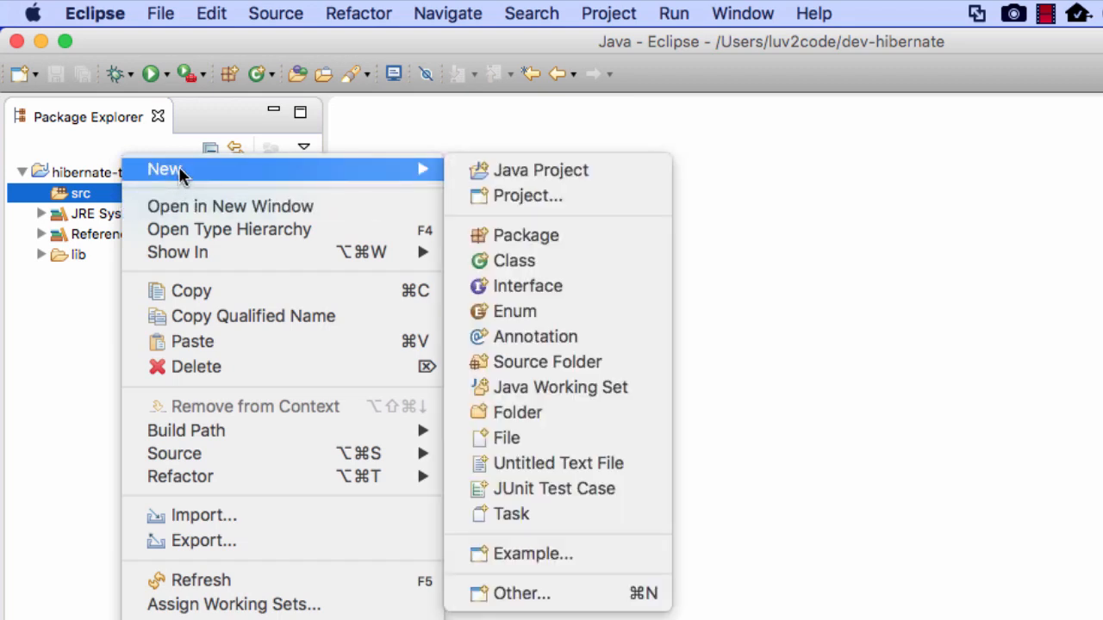
{"action": "mouse_move", "coordinate": [552, 235]}
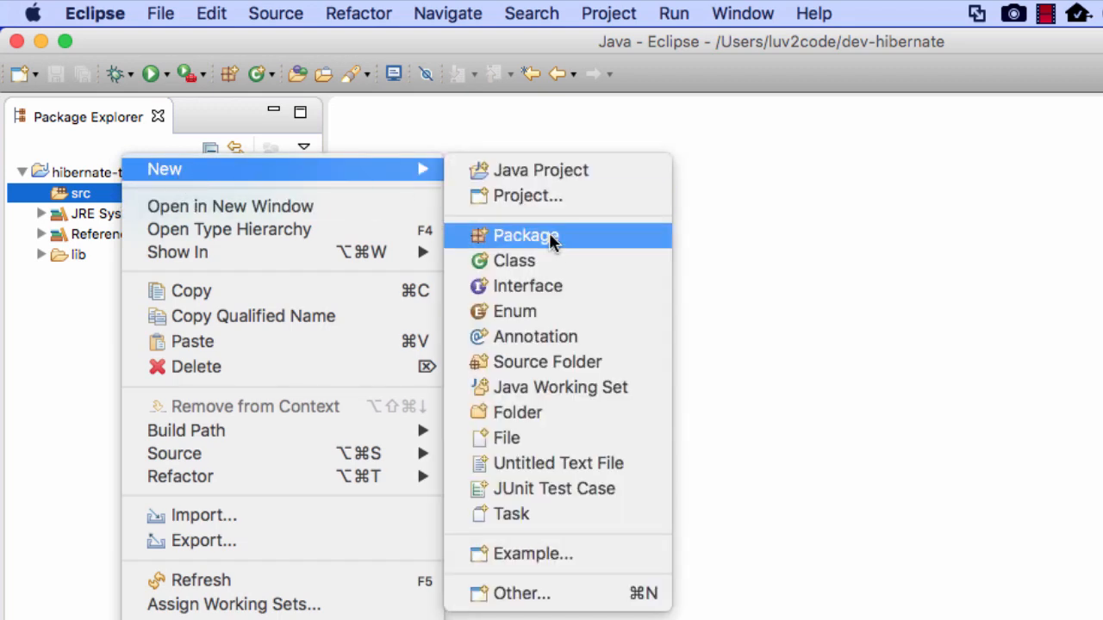
{"action": "mouse_move", "coordinate": [585, 248]}
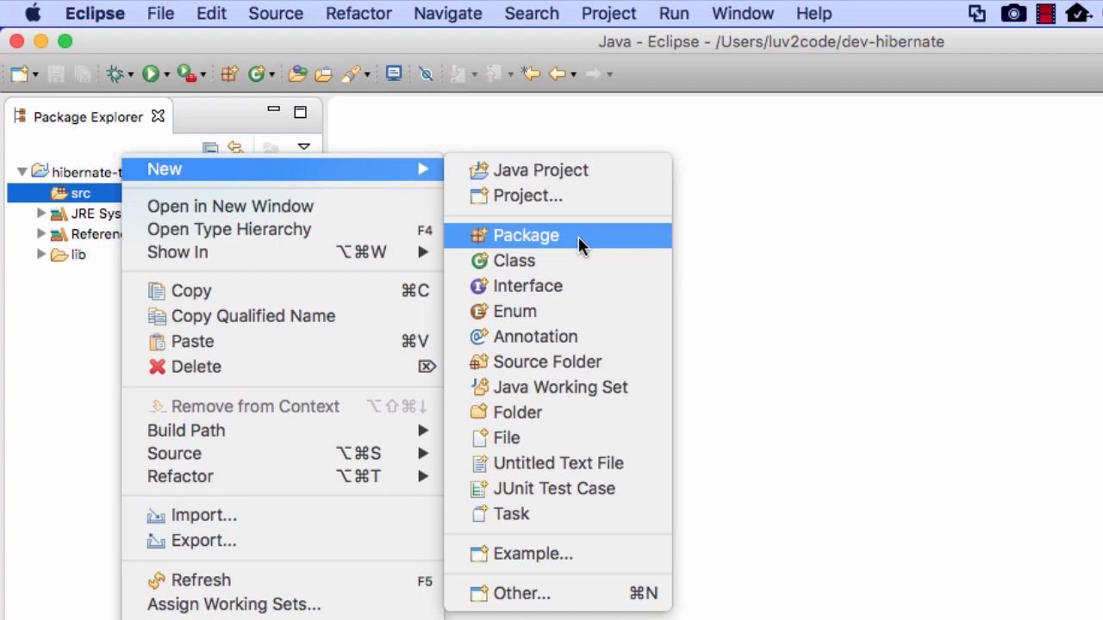
Step: Create the package com.luv2code.jdbc in src
{"action": "left_click", "coordinate": [525, 235]}
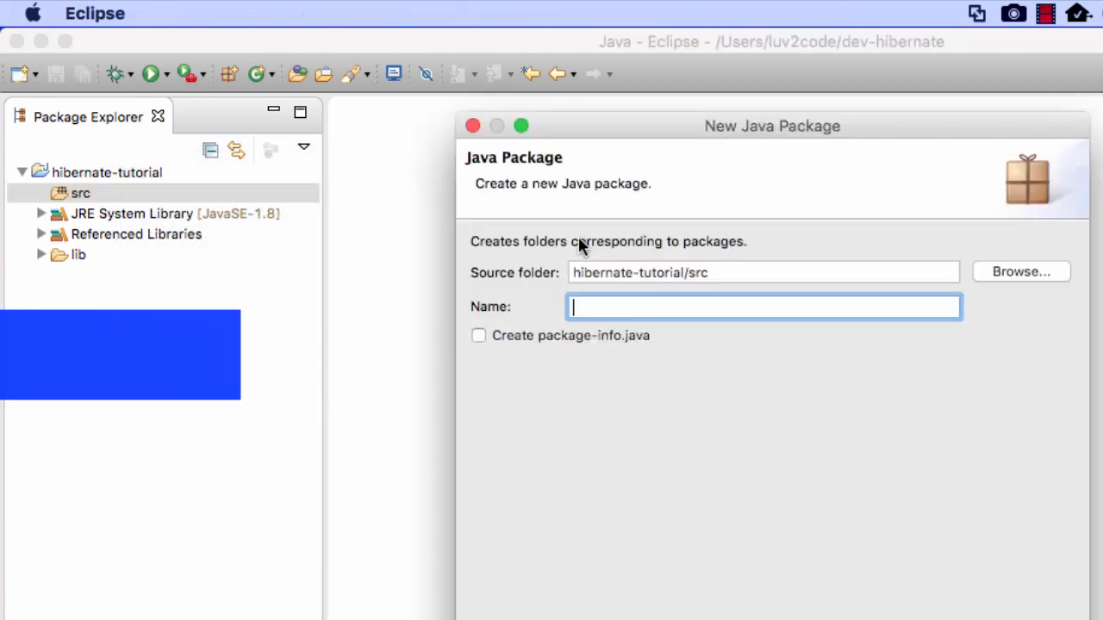
{"action": "type", "text": "com.luv"}
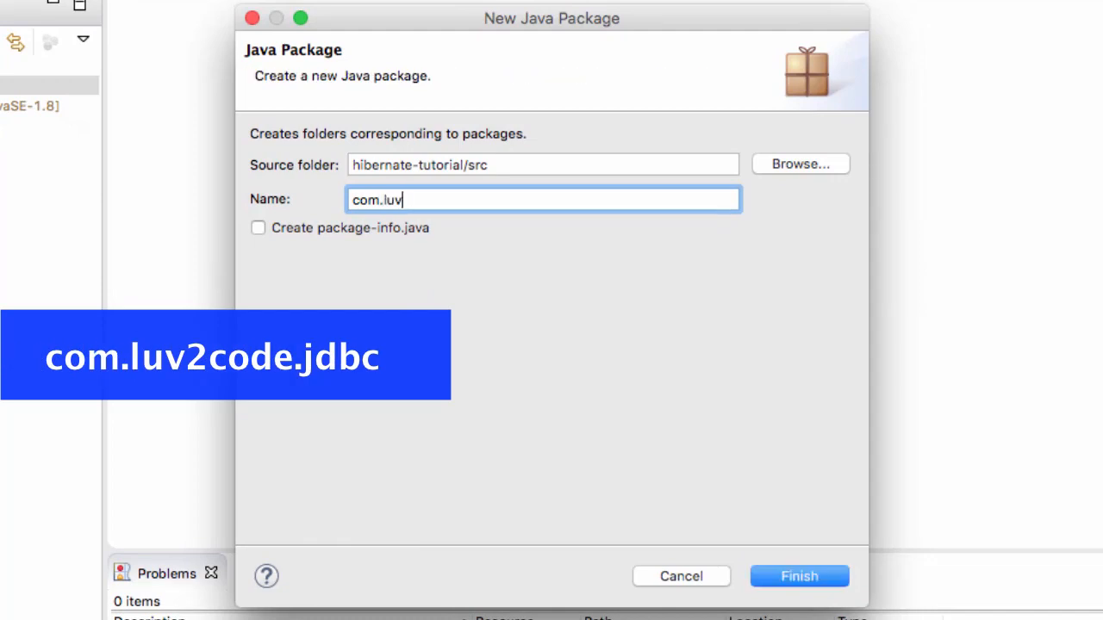
{"action": "type", "text": "2code.jdb"}
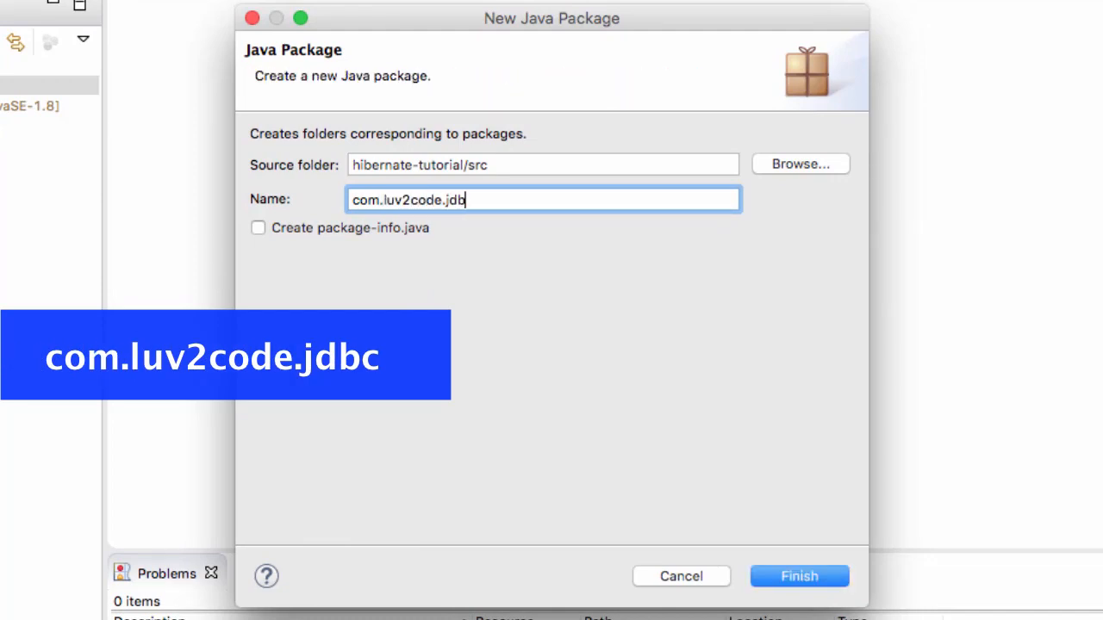
{"action": "type", "text": "c"}
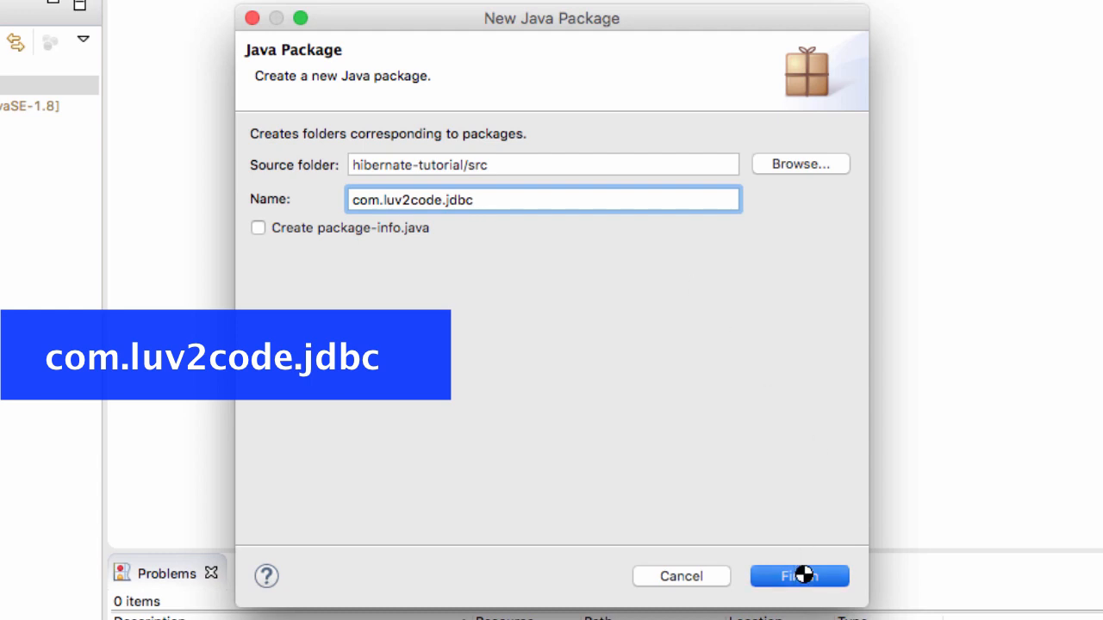
{"action": "left_click", "coordinate": [798, 575]}
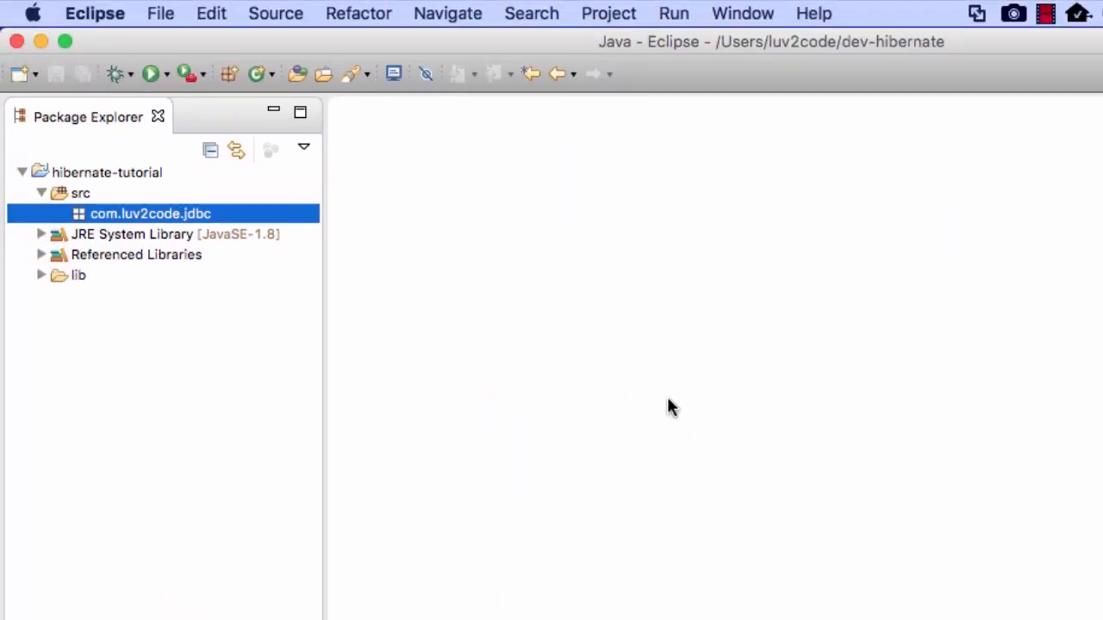
Step: Create class TestJdbc in com.luv2code.jdbc with a main method stub
{"action": "right_click", "coordinate": [150, 214]}
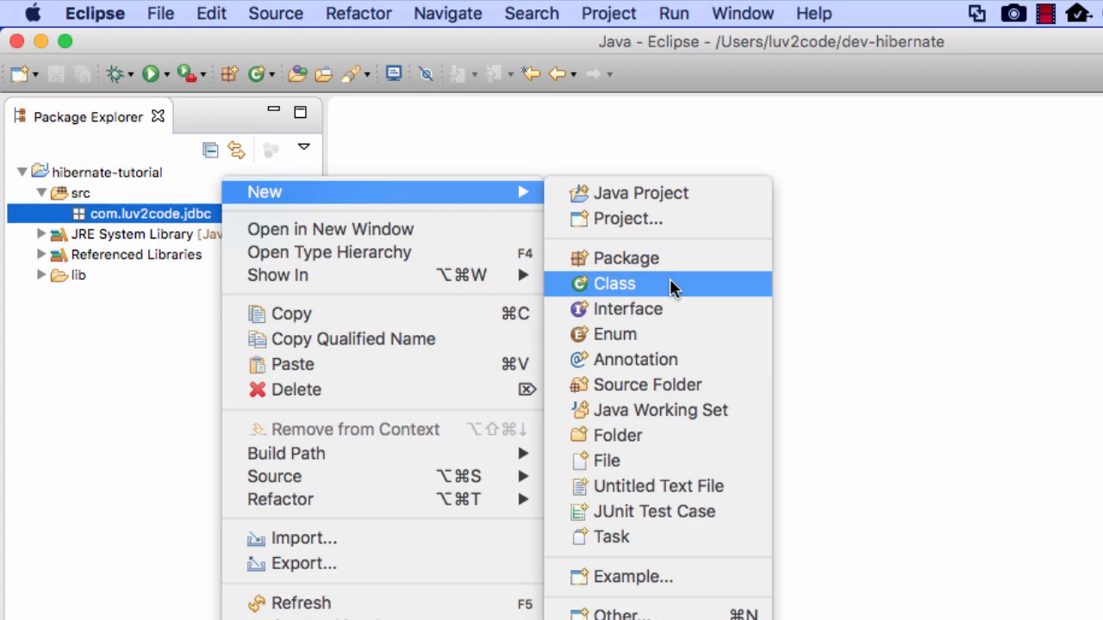
{"action": "left_click", "coordinate": [614, 284]}
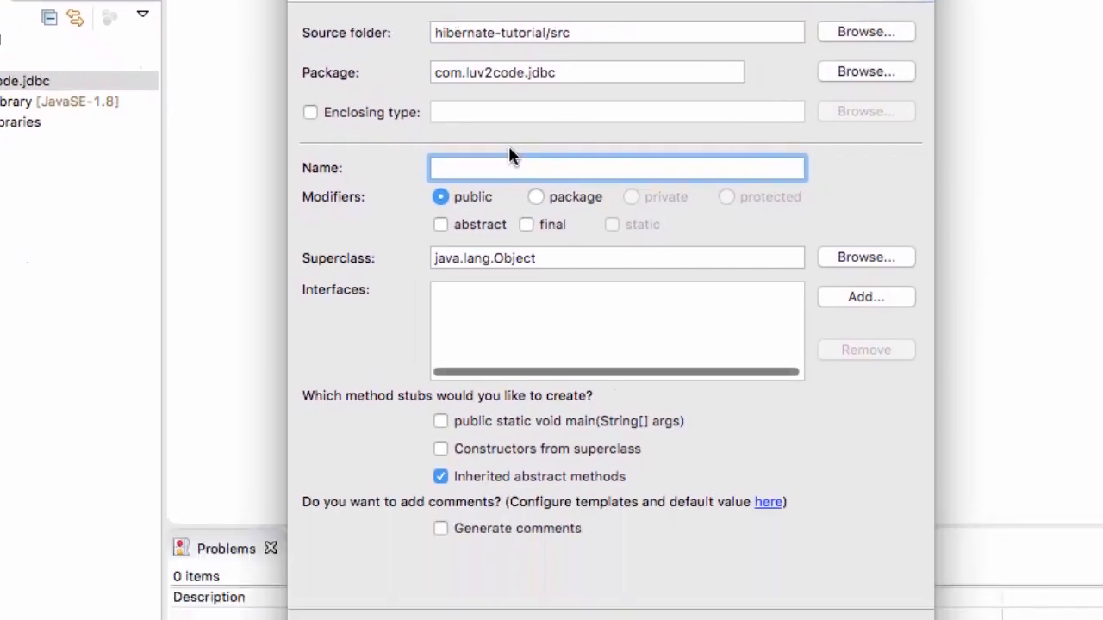
{"action": "type", "text": "Test"}
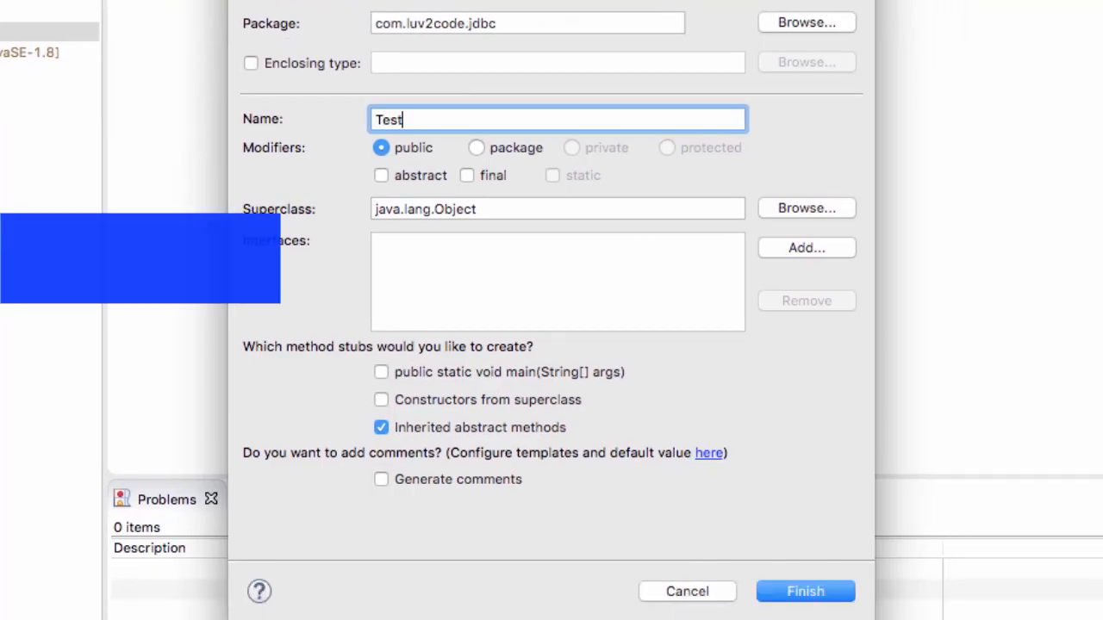
{"action": "type", "text": "Jdbc"}
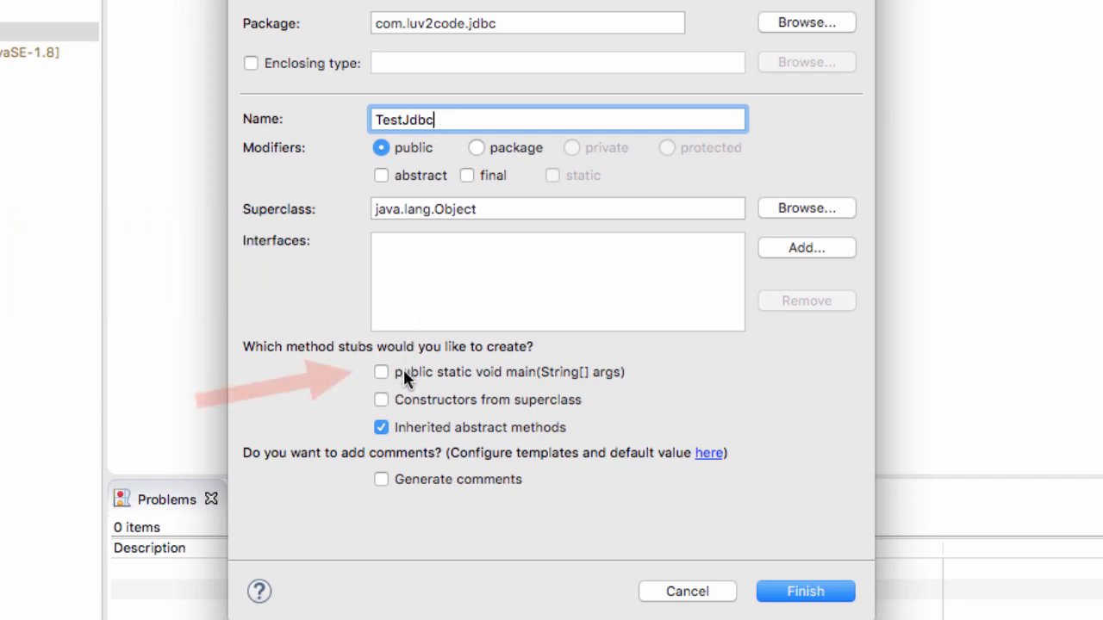
{"action": "left_click", "coordinate": [381, 371]}
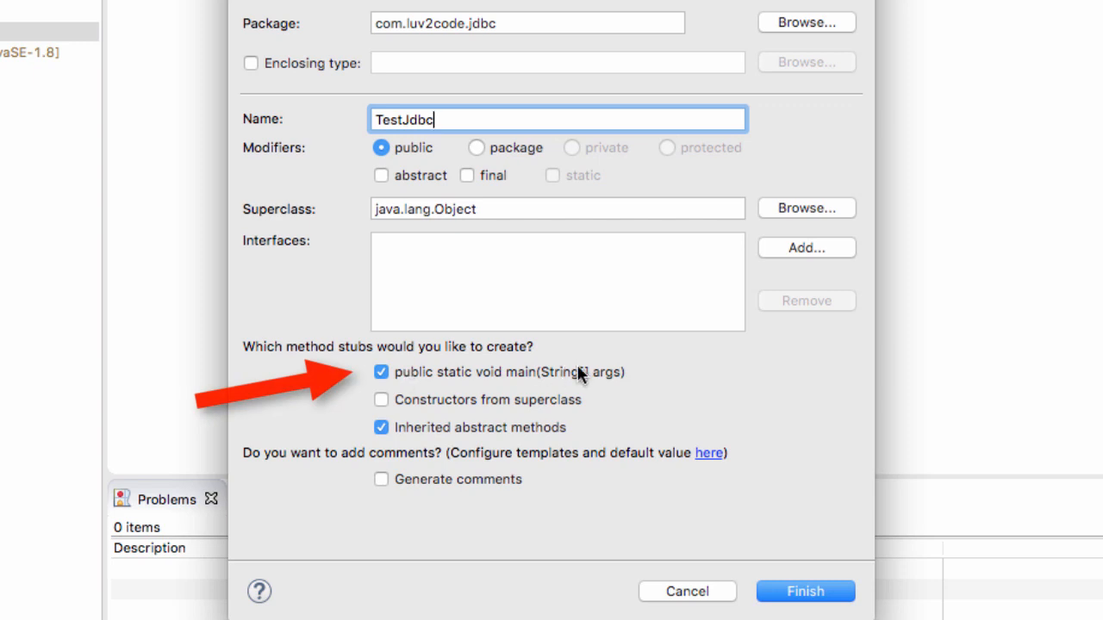
{"action": "mouse_move", "coordinate": [648, 375]}
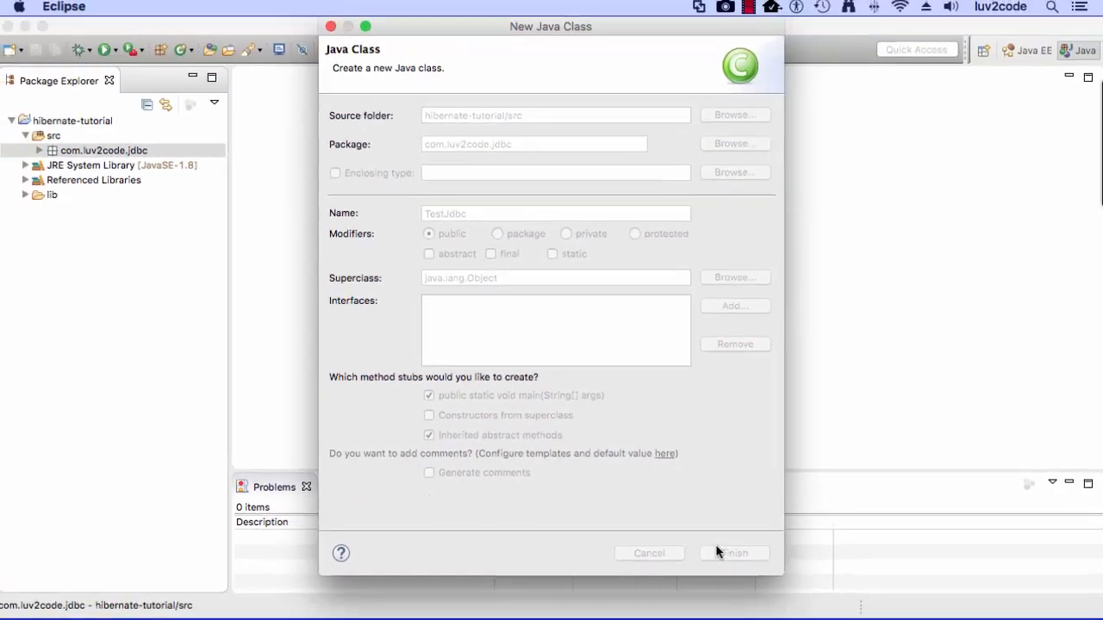
{"action": "left_click", "coordinate": [733, 553]}
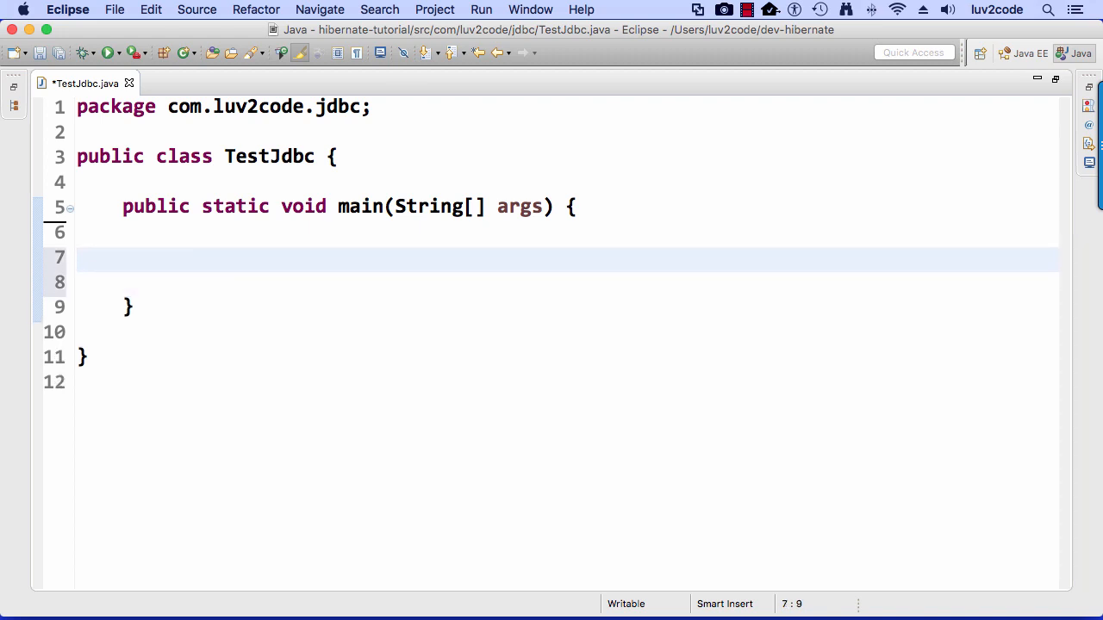
Step: Add a try block in main with catch (Exception exc) printing the stack trace
{"action": "type", "text": "try {"}
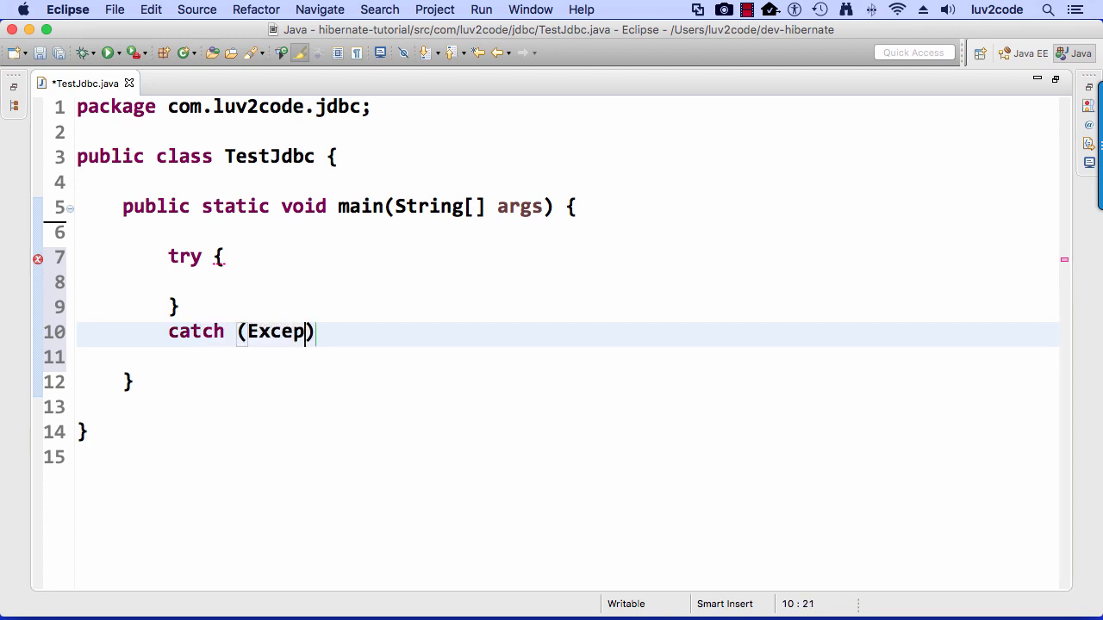
{"action": "type", "text": "tion exc)"}
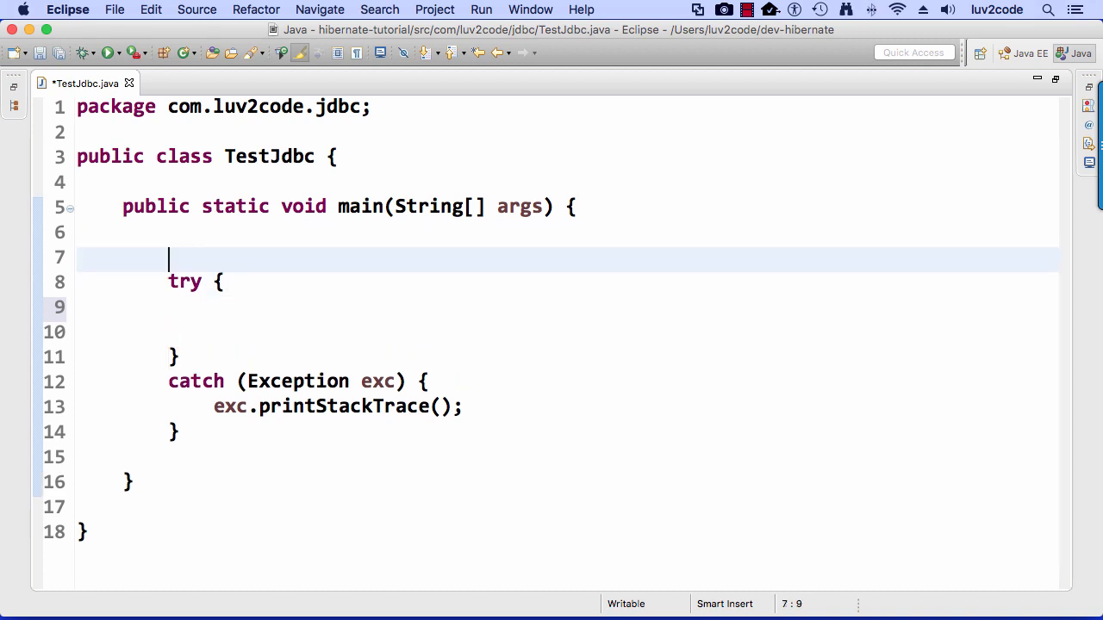
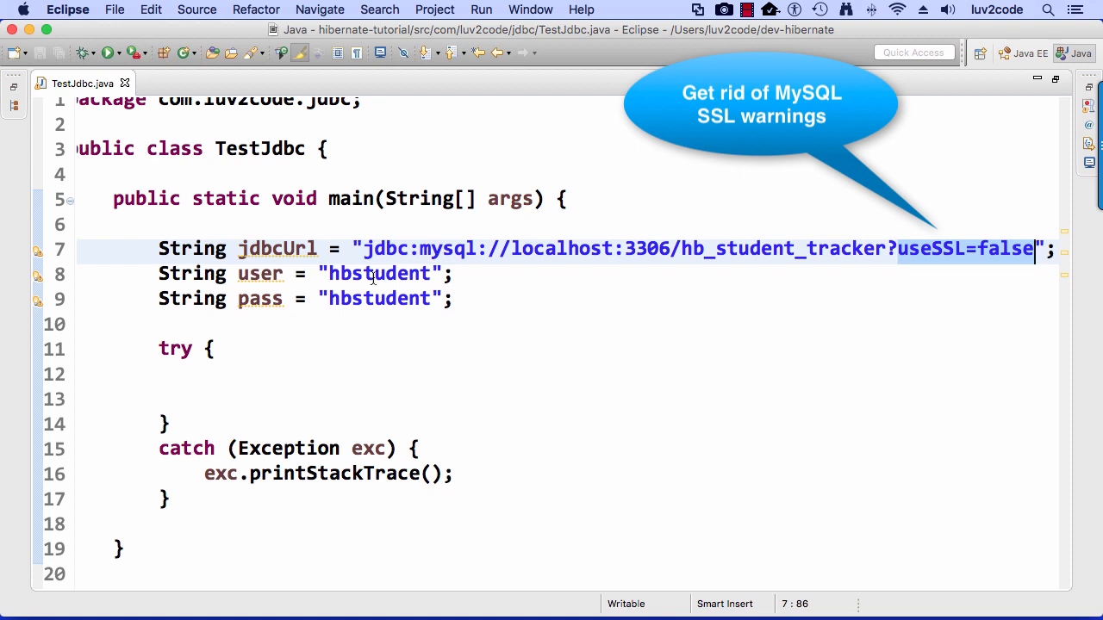
Step: Declare String jdbcUrl = "jdbc:mysql://localhost:3306/hb_student_tracker?useSSL=false"
{"action": "scroll", "scroll_direction": "down", "scroll_amount": 3}
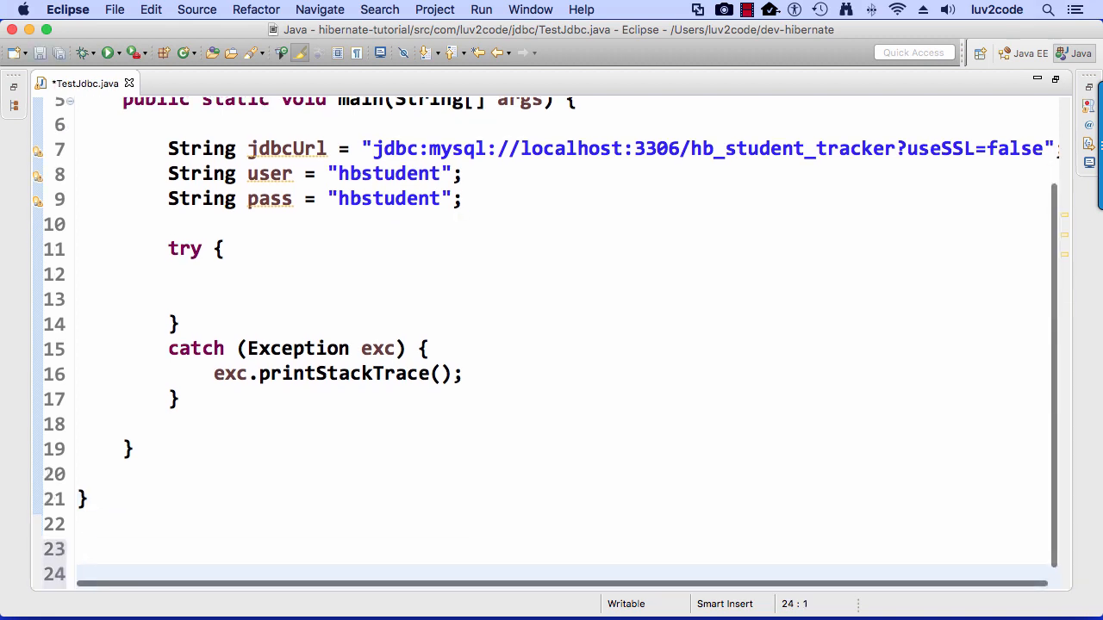
Step: Print "Connecting to database: " + jdbcUrl inside the try block
{"action": "left_click", "coordinate": [181, 274]}
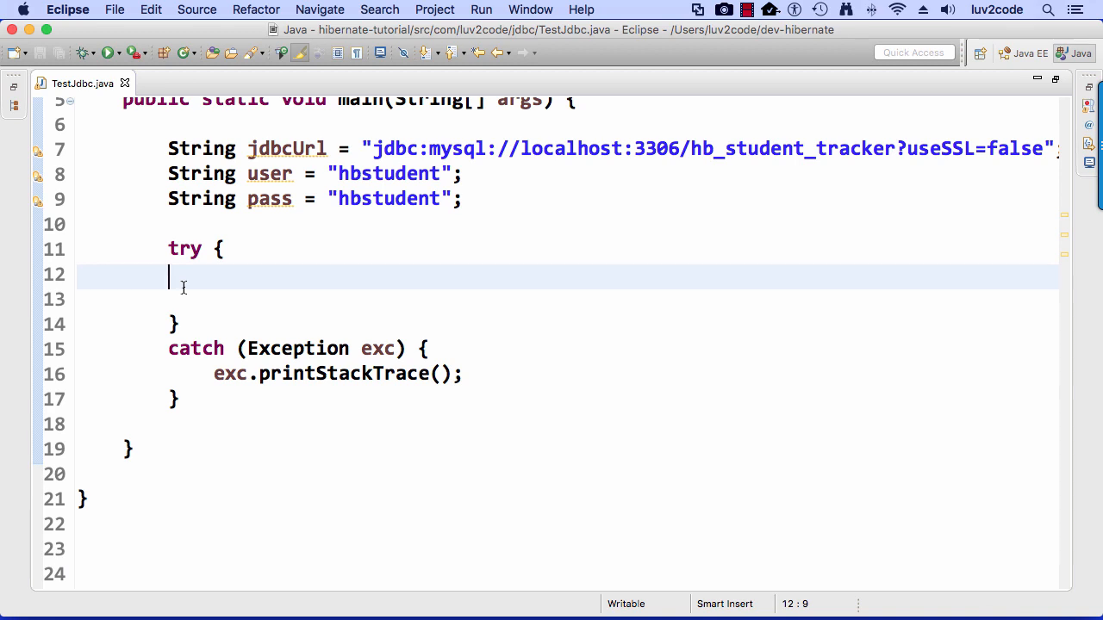
{"action": "type", "text": "Sstem.out.println(x);"}
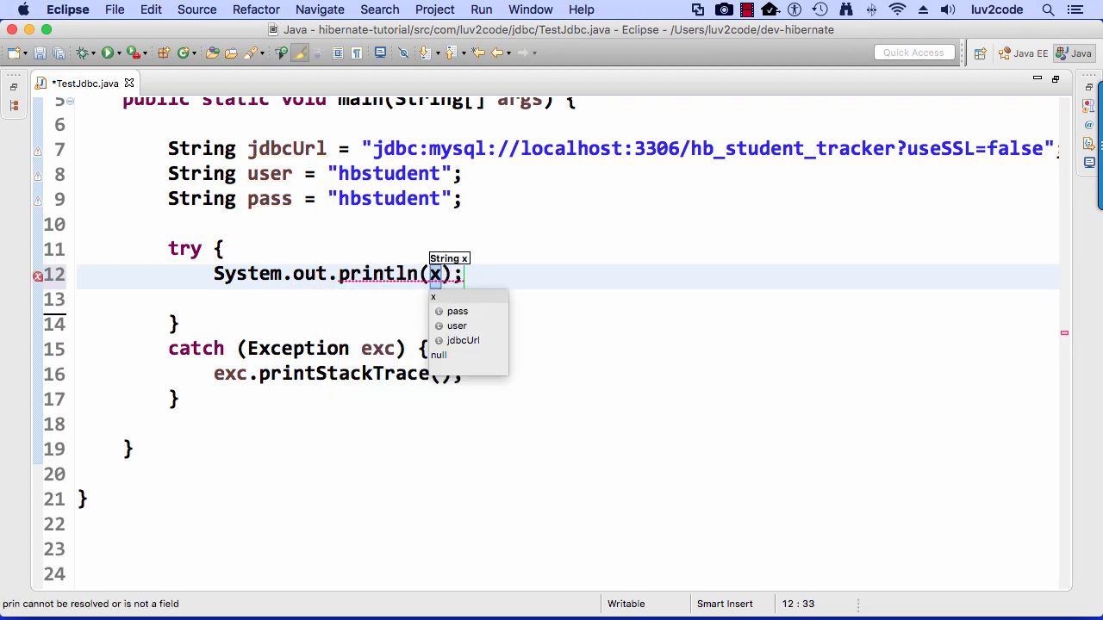
{"action": "type", "text": "\"Connecting to"}
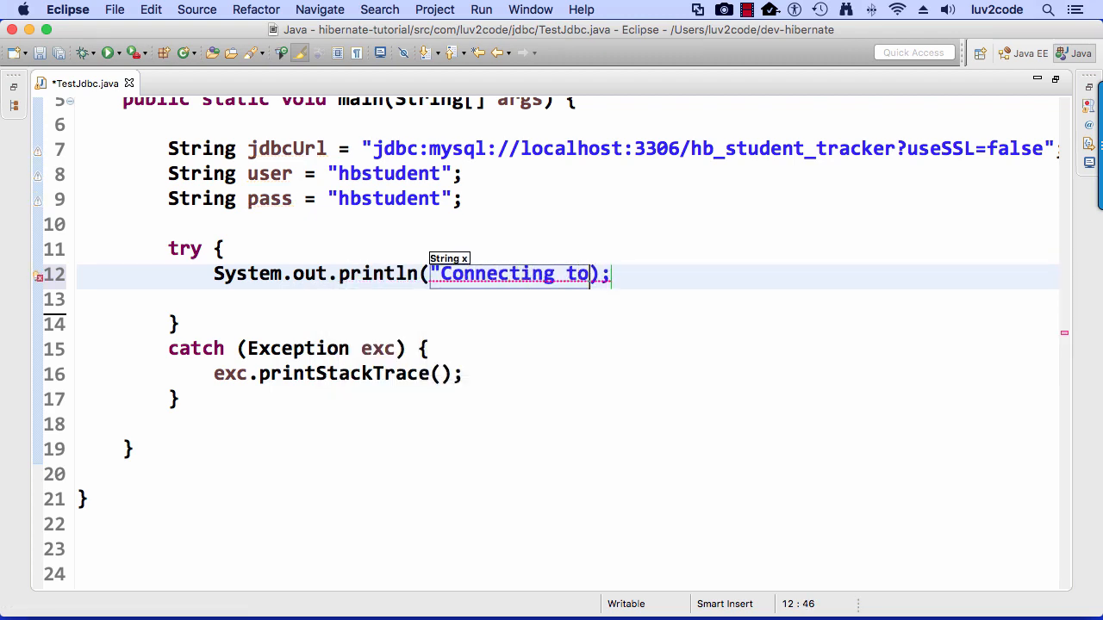
{"action": "type", "text": "database"}
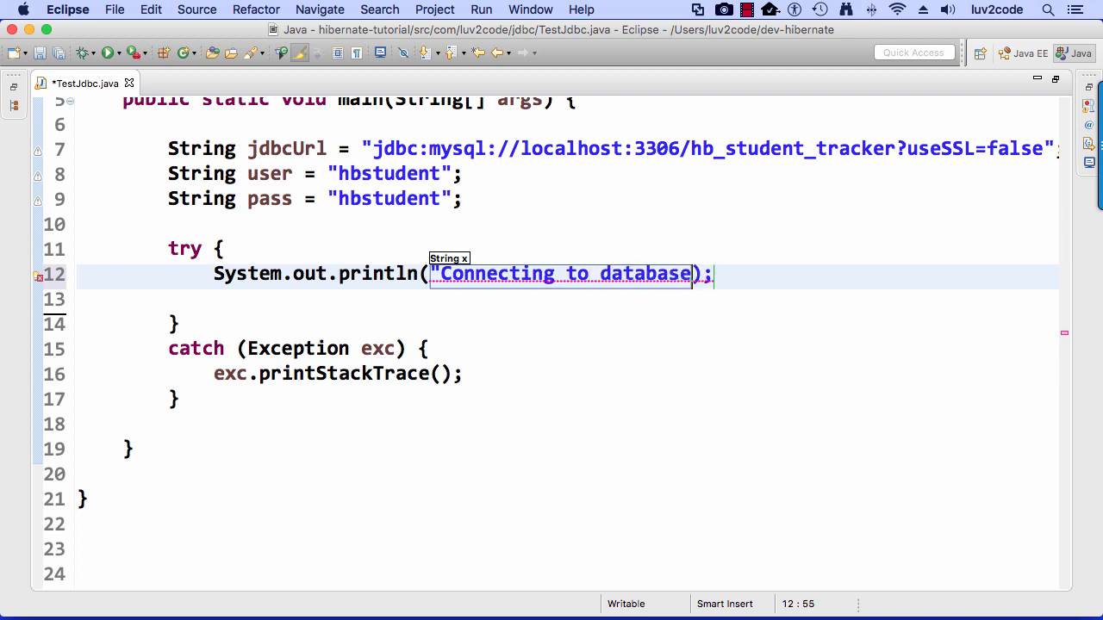
{"action": "type", "text": ": \" +"}
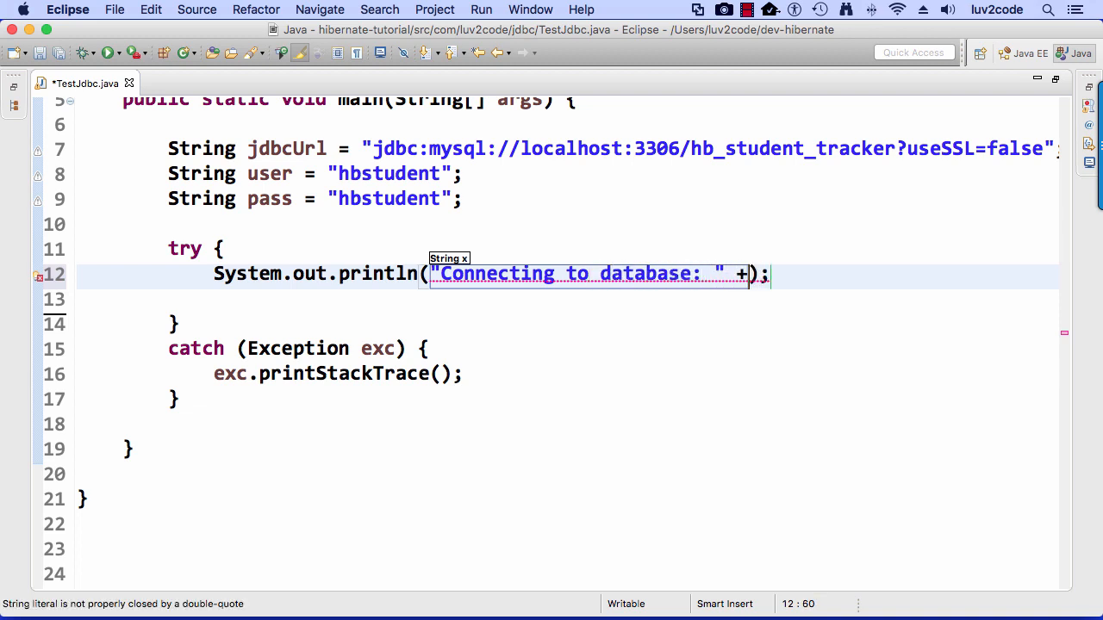
{"action": "type", "text": "jdbcUrl"}
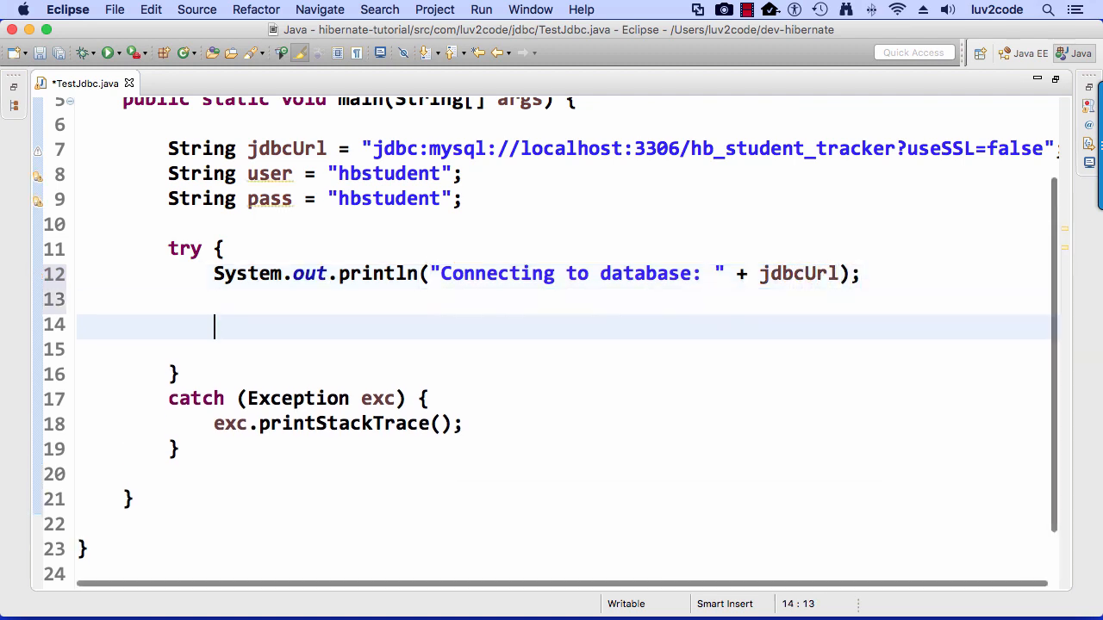
Step: Assign Connection myConn = DriverManager.getConnection(jdbcUrl, user, pass) and start a println
{"action": "type", "text": "C"}
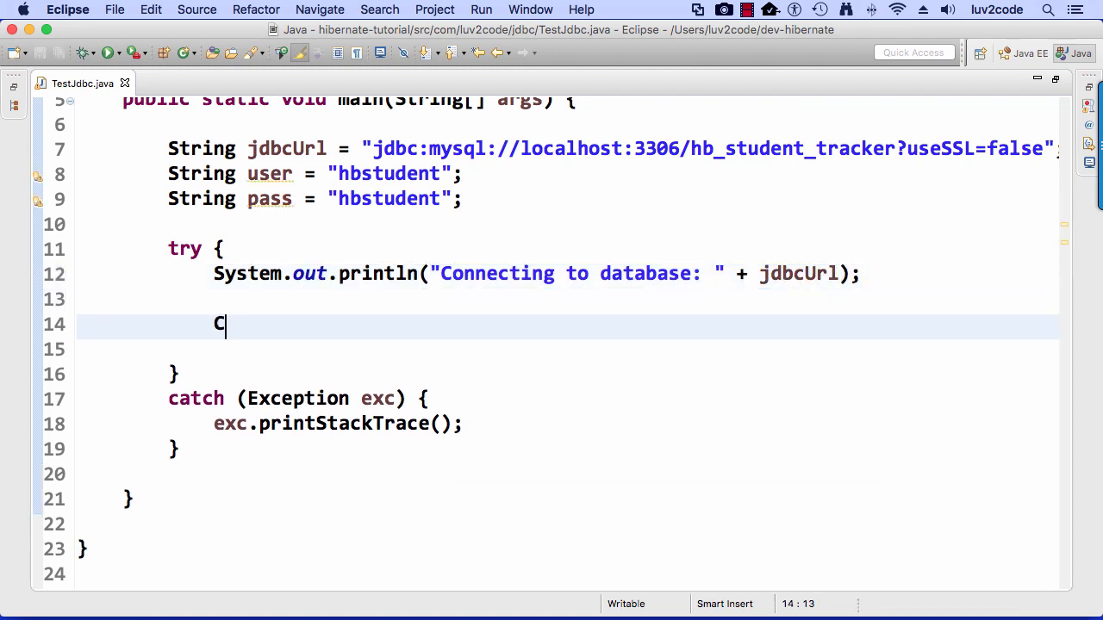
{"action": "type", "text": "onnection my"}
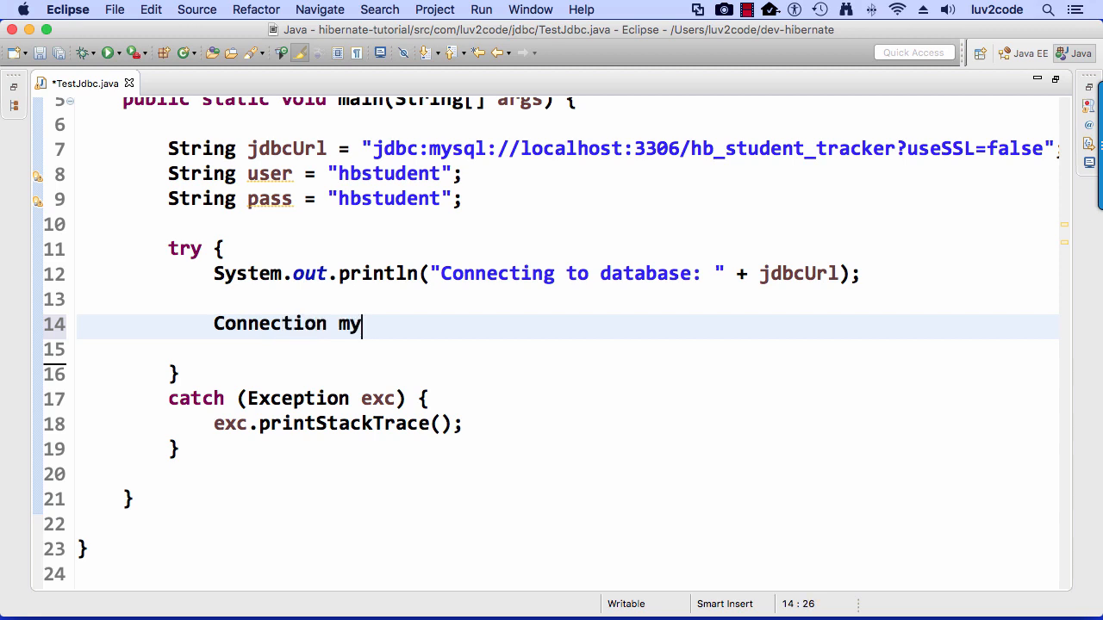
{"action": "type", "text": "Conn ="}
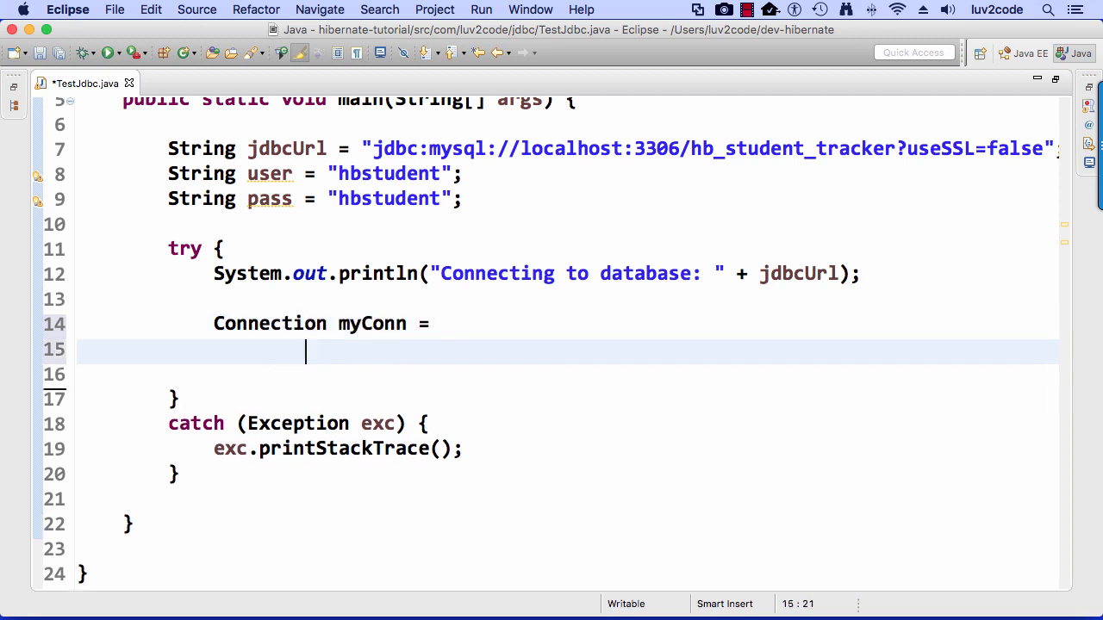
{"action": "type", "text": "DriverM"}
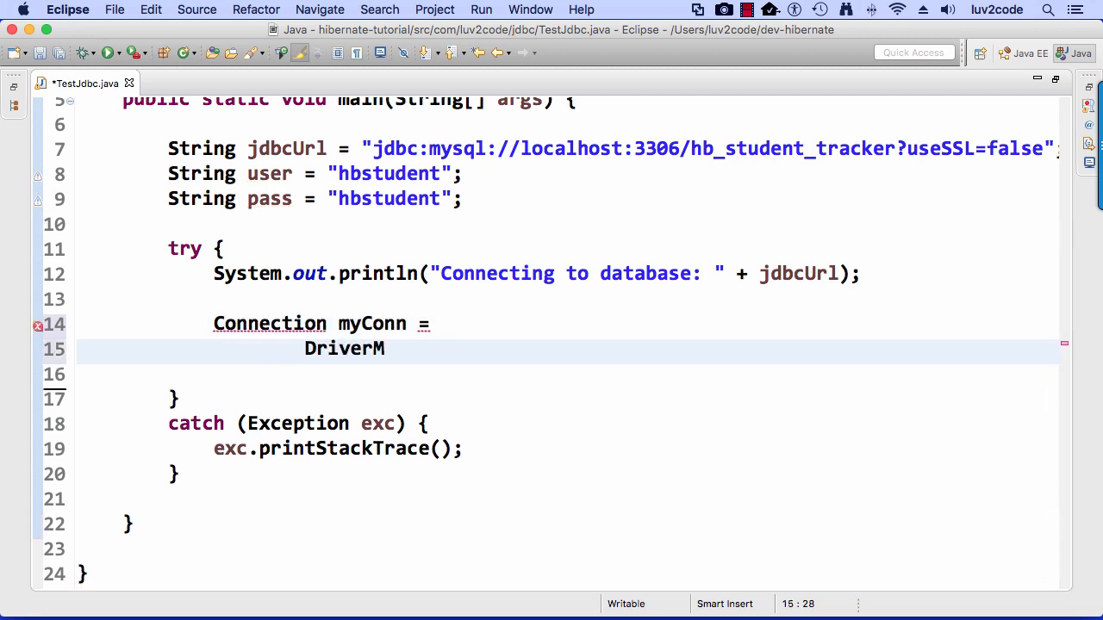
{"action": "type", "text": "anager.get"}
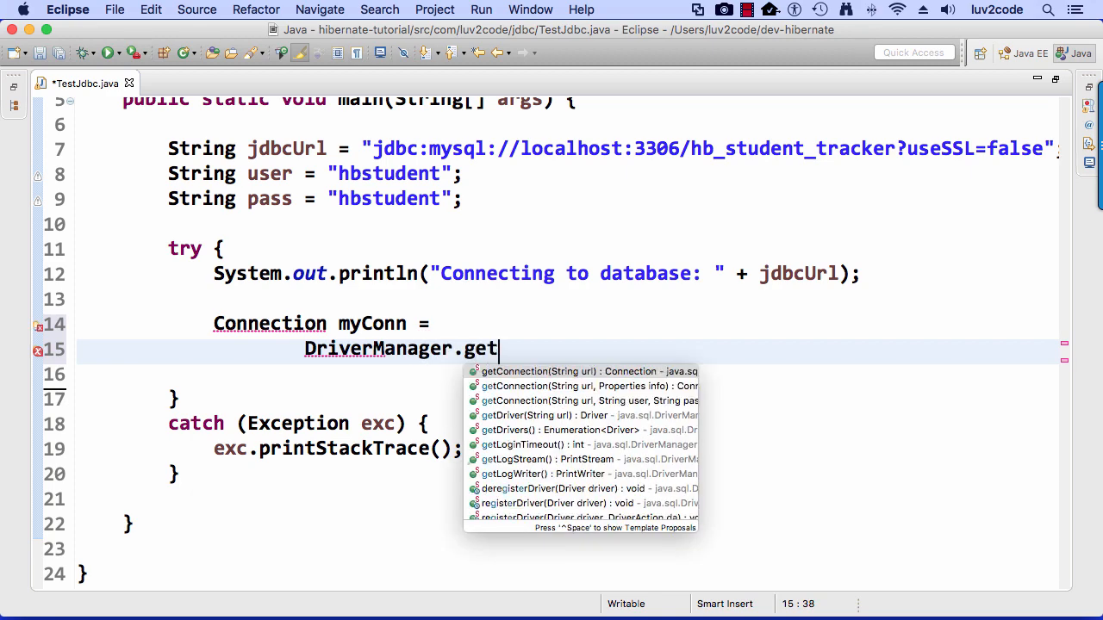
{"action": "left_click", "coordinate": [538, 371]}
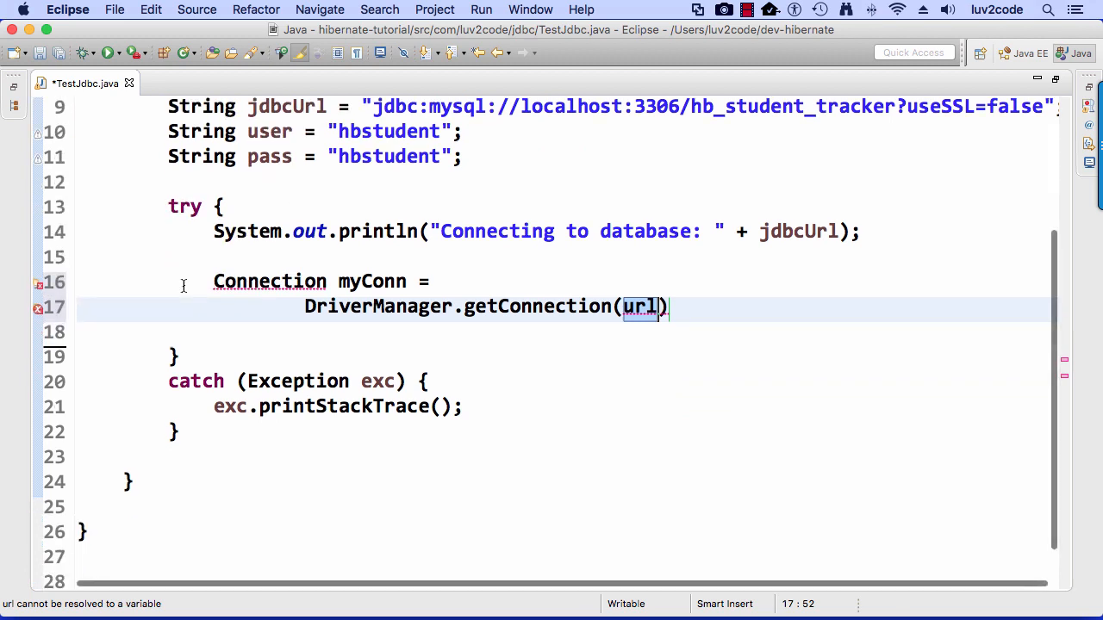
{"action": "type", "text": "jdbc"}
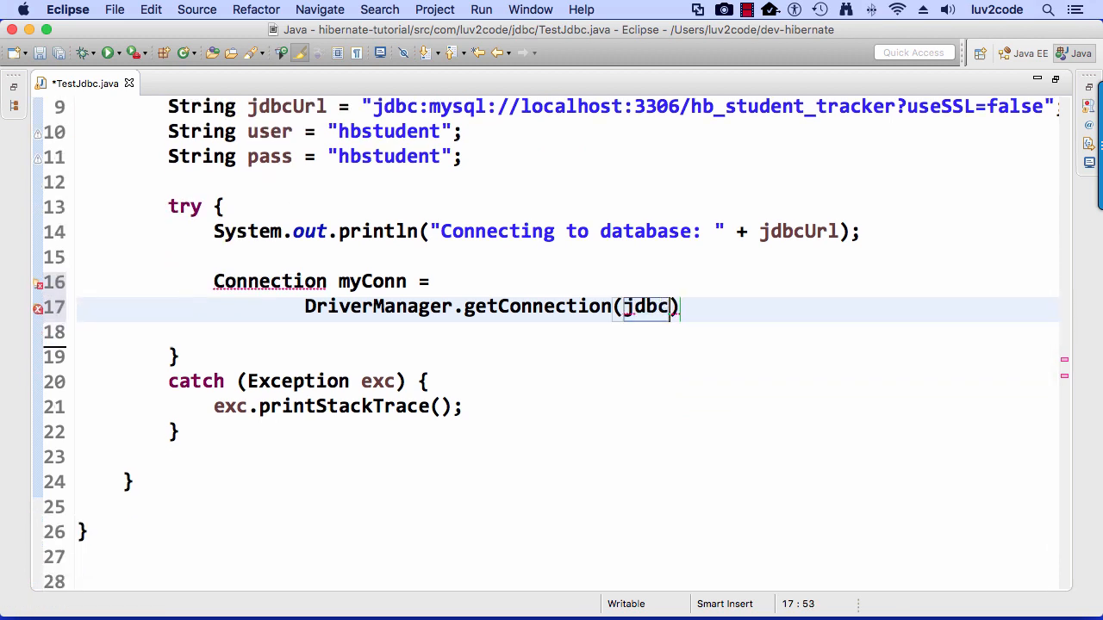
{"action": "type", "text": "Url, user, pass"}
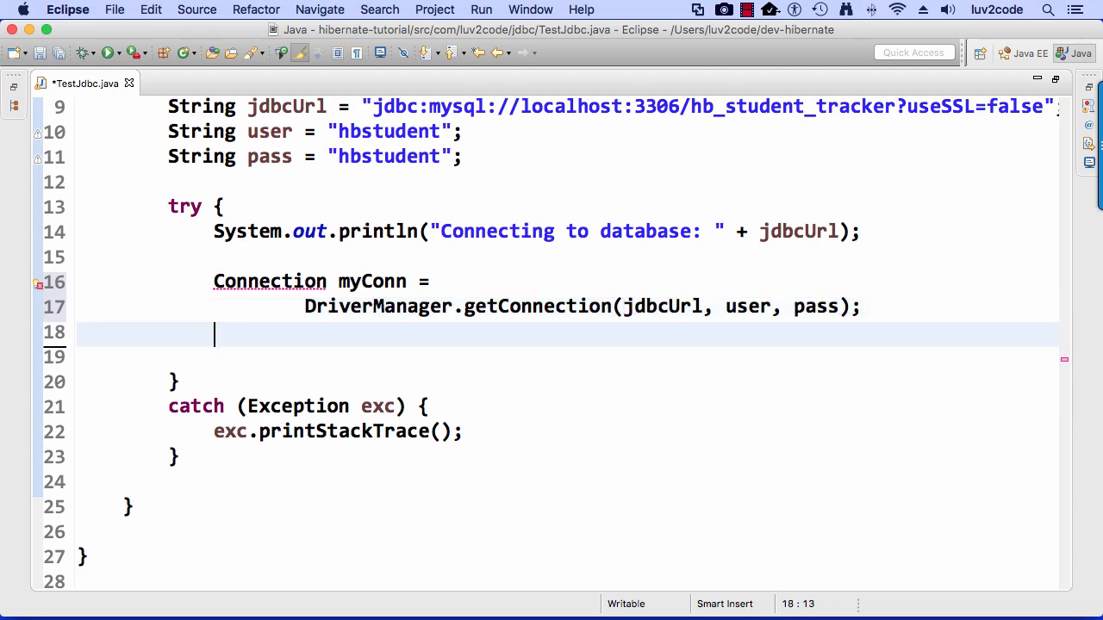
{"action": "type", "text": "System.out.println(\""}
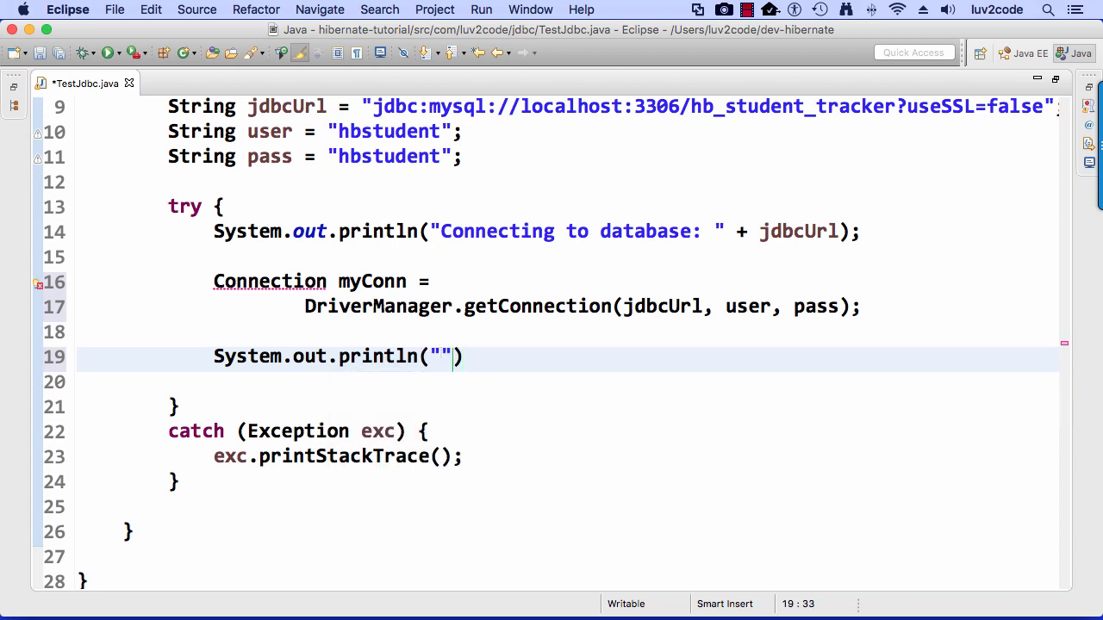
Step: Print "Connection successful!!!" after the connection and save the file
{"action": "type", "text": "Connection"}
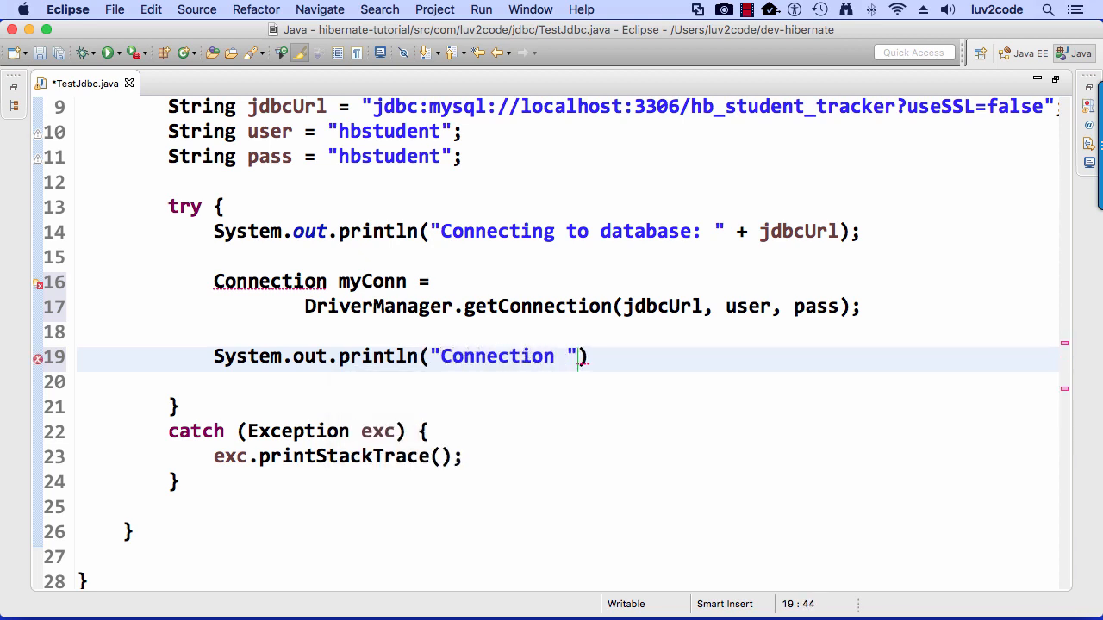
{"action": "type", "text": "success"}
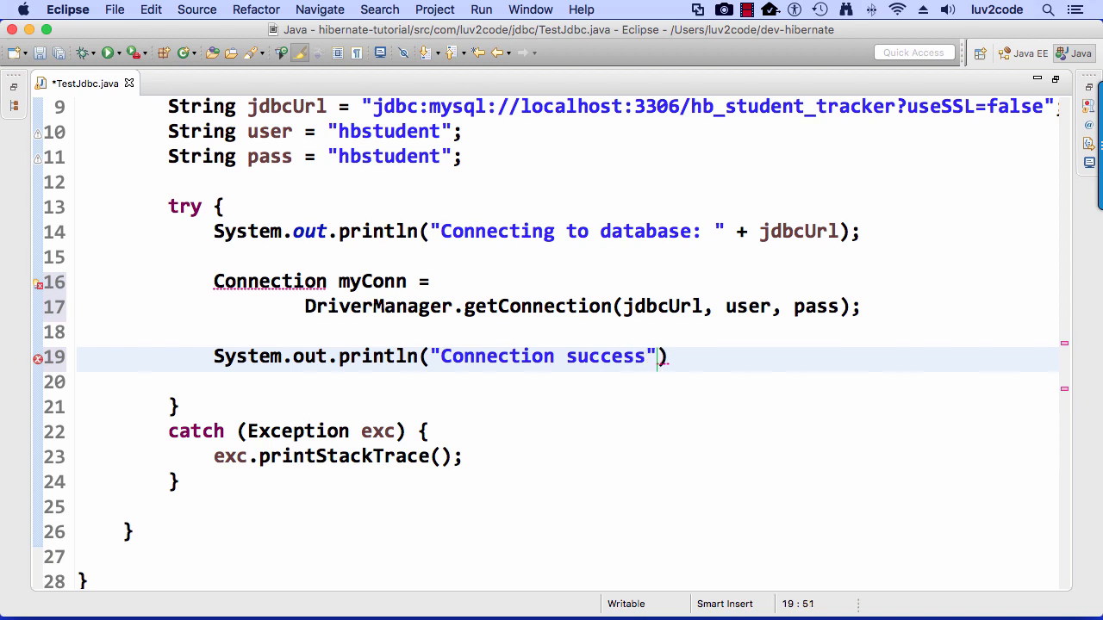
{"action": "type", "text": "ful"}
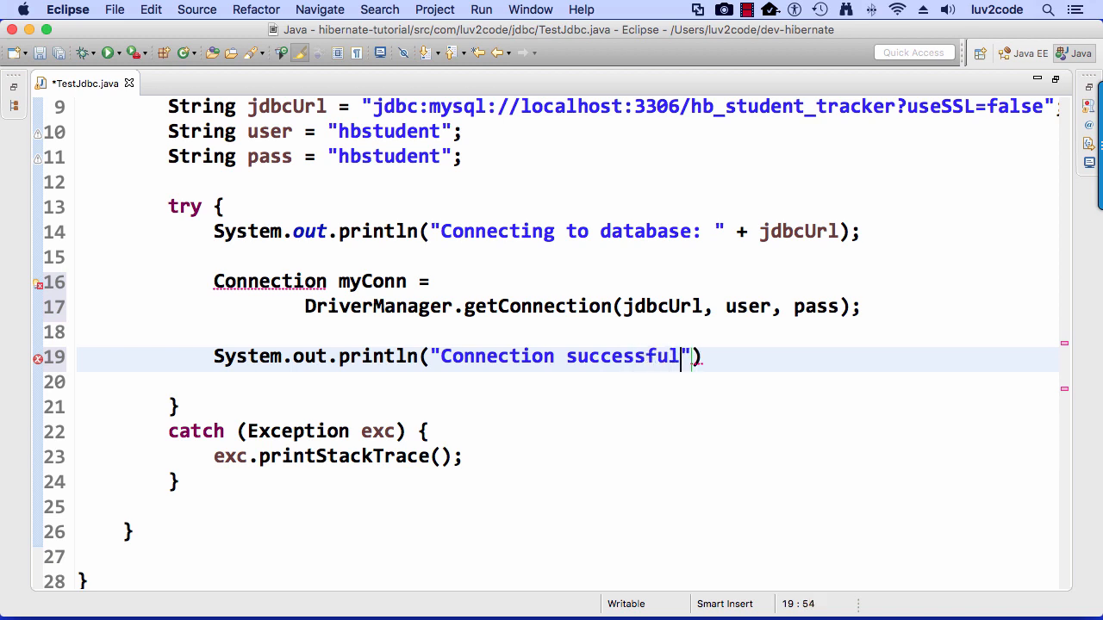
{"action": "type", "text": "!!!"}
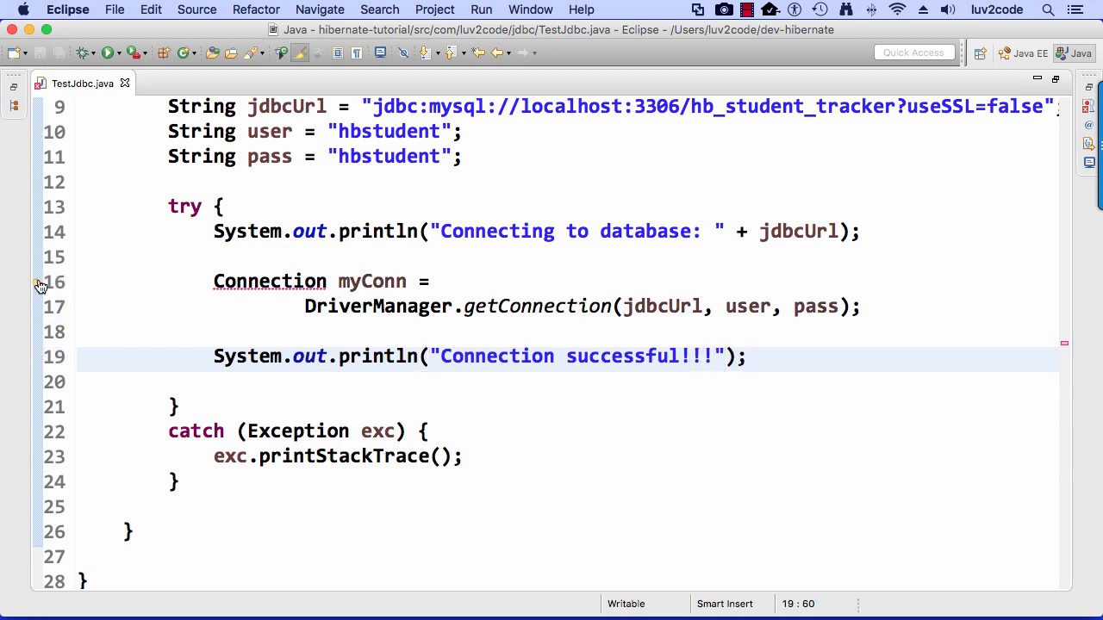
{"action": "mouse_move", "coordinate": [38, 285]}
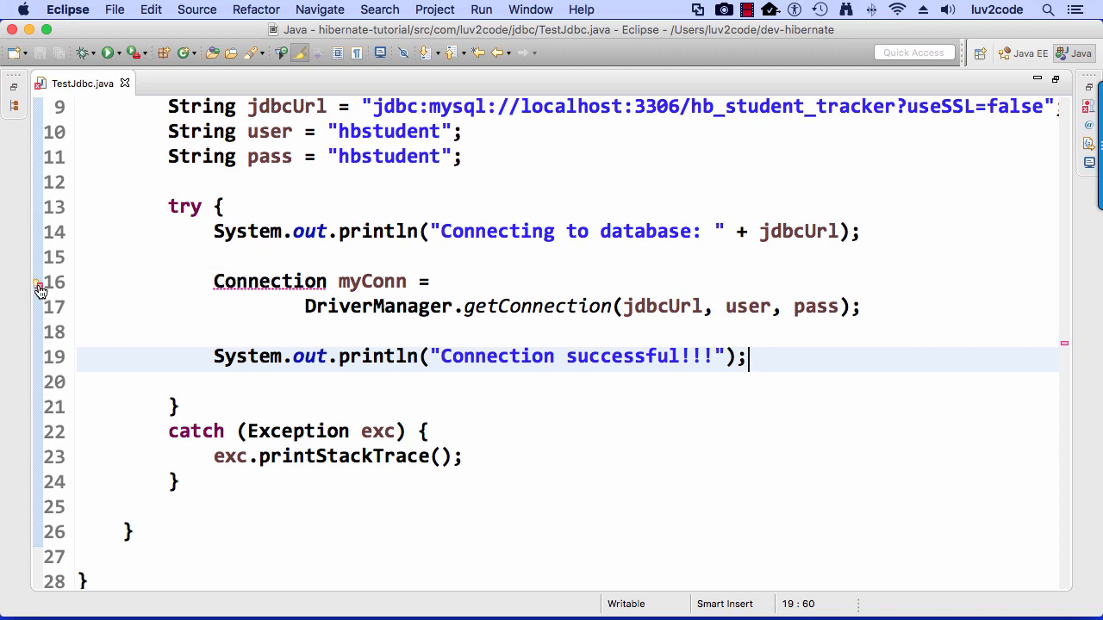
Step: Quick-fix the Connection error by importing java.sql.Connection
{"action": "left_click", "coordinate": [269, 282]}
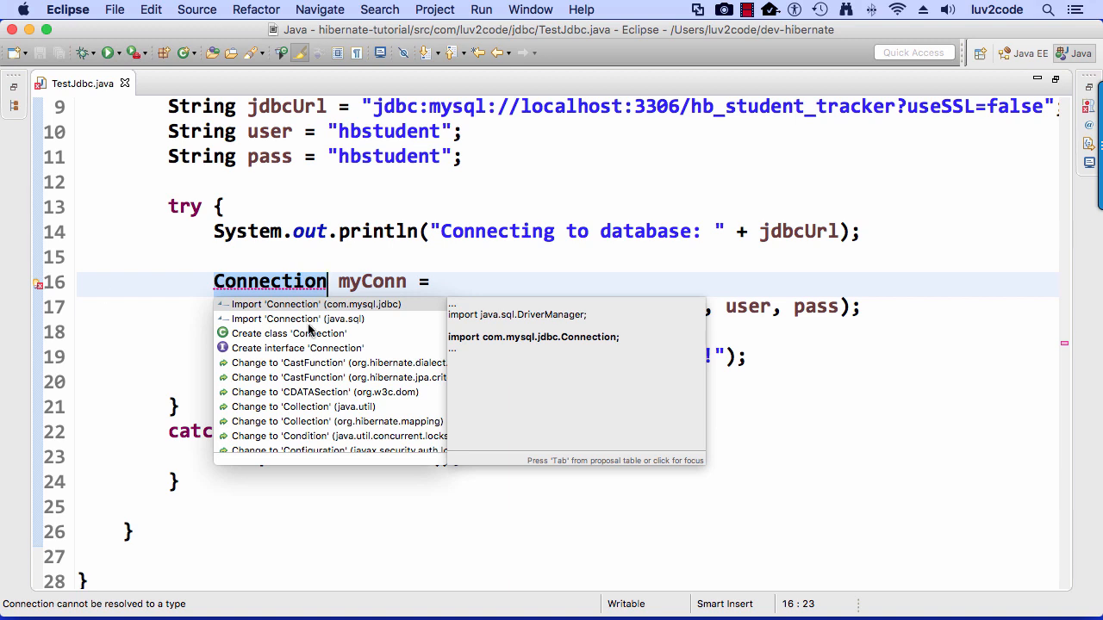
{"action": "mouse_move", "coordinate": [379, 319]}
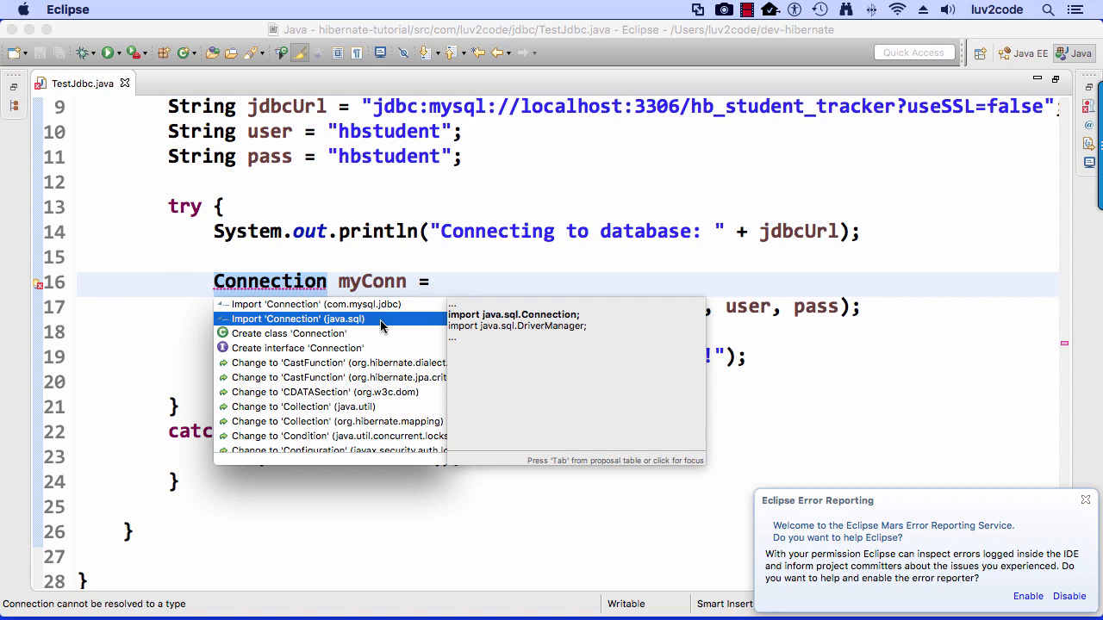
{"action": "left_click", "coordinate": [294, 319]}
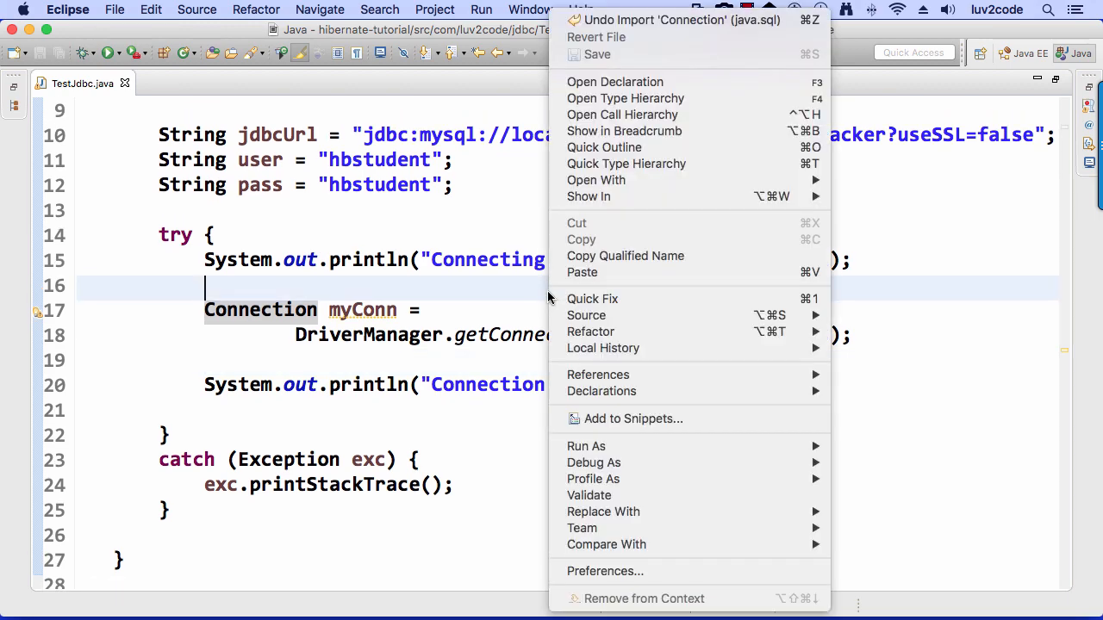
{"action": "mouse_move", "coordinate": [586, 446]}
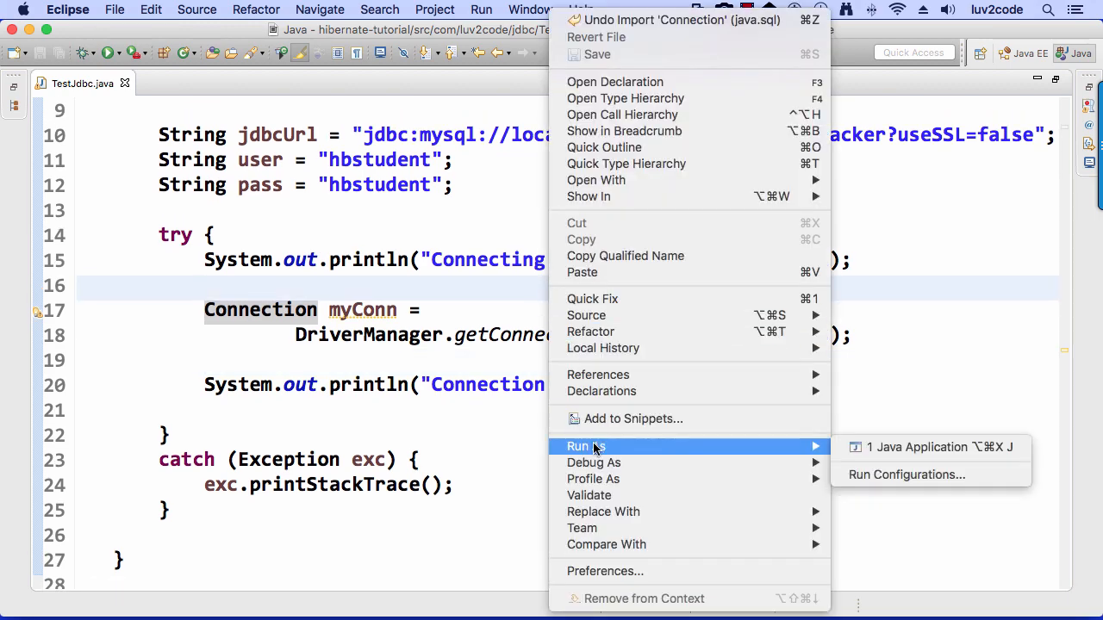
{"action": "mouse_move", "coordinate": [935, 447]}
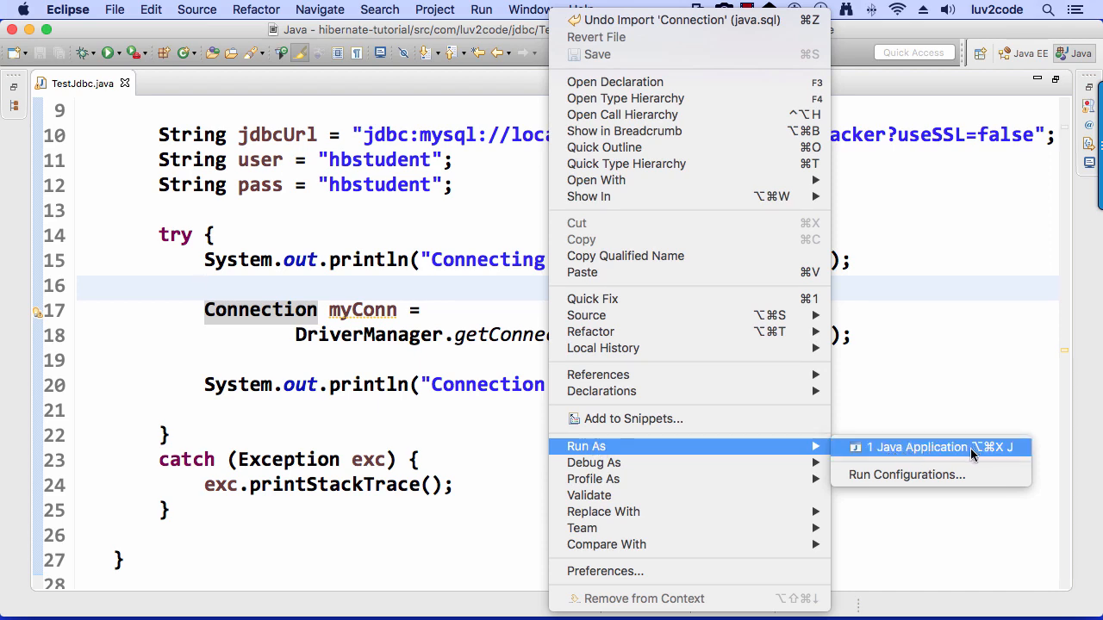
Step: Run TestJdbc via Run As > Java Application from the editor context menu
{"action": "left_click", "coordinate": [916, 447]}
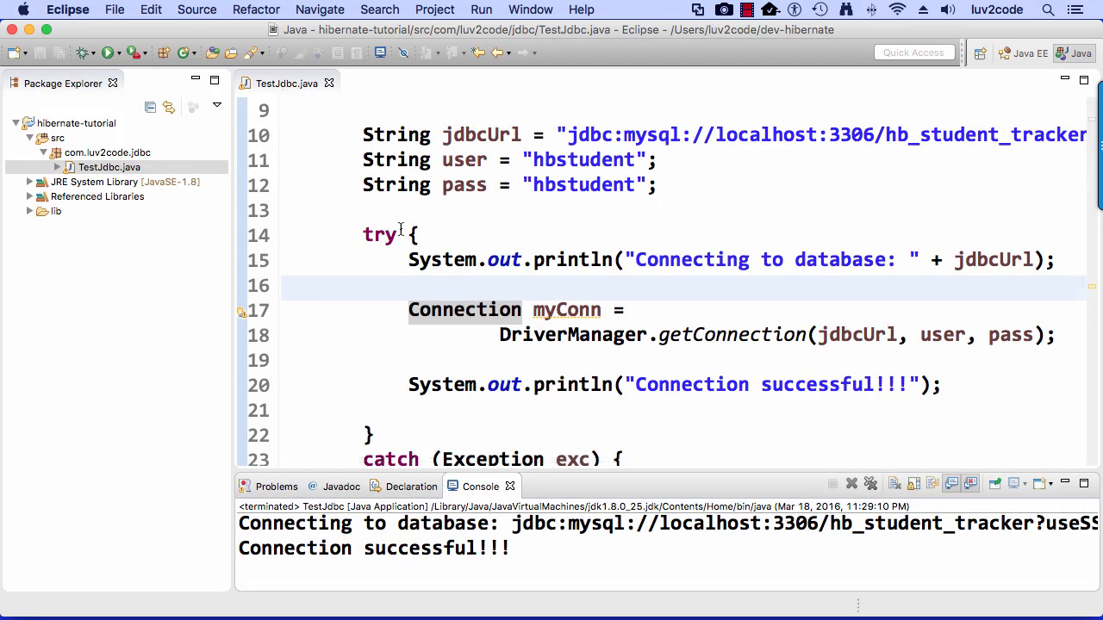
Step: Append 'zzzz' to the password string on line 12
{"action": "left_click", "coordinate": [642, 185]}
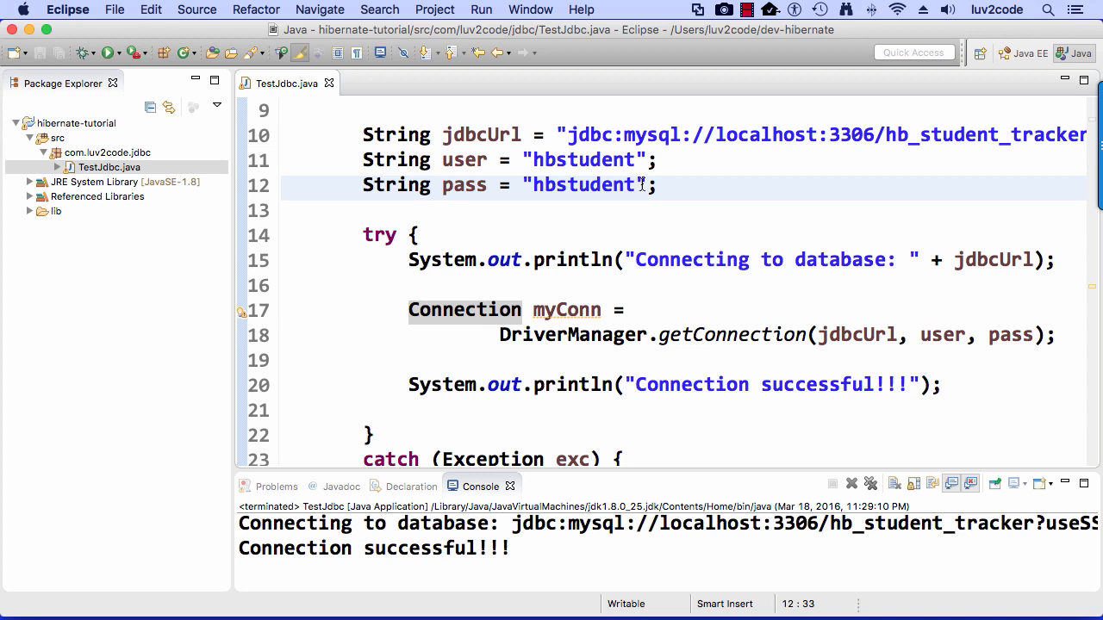
{"action": "type", "text": "zzzz"}
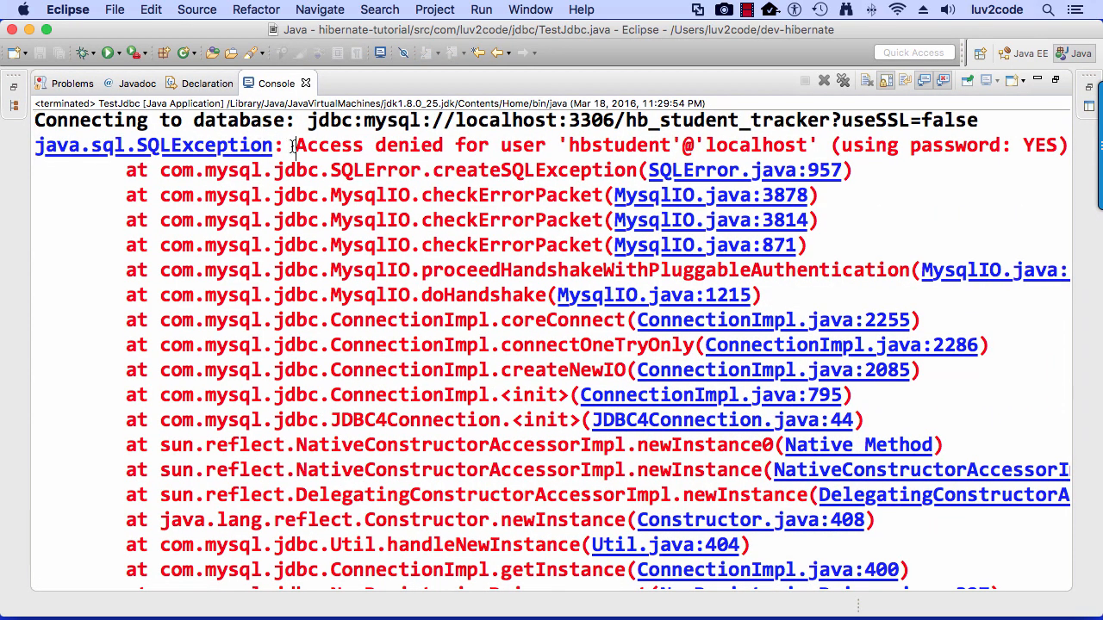
Step: Highlight the 'Access denied for user hbstudent' error message in the Console
{"action": "left_click_drag", "start_coordinate": [297, 144], "coordinate": [801, 145]}
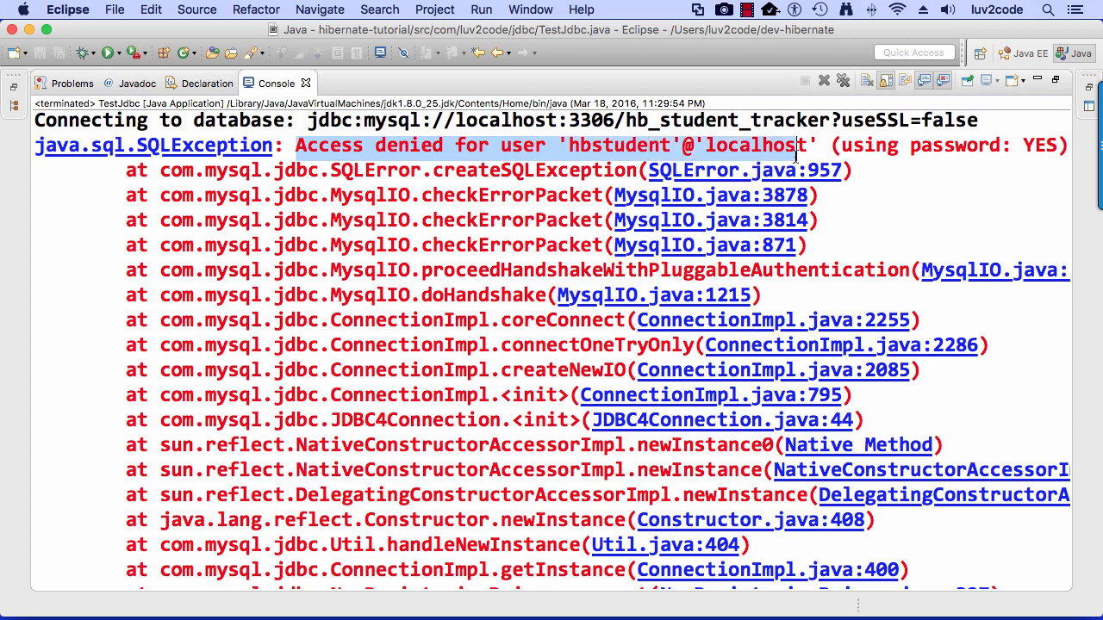
{"action": "mouse_move", "coordinate": [394, 218]}
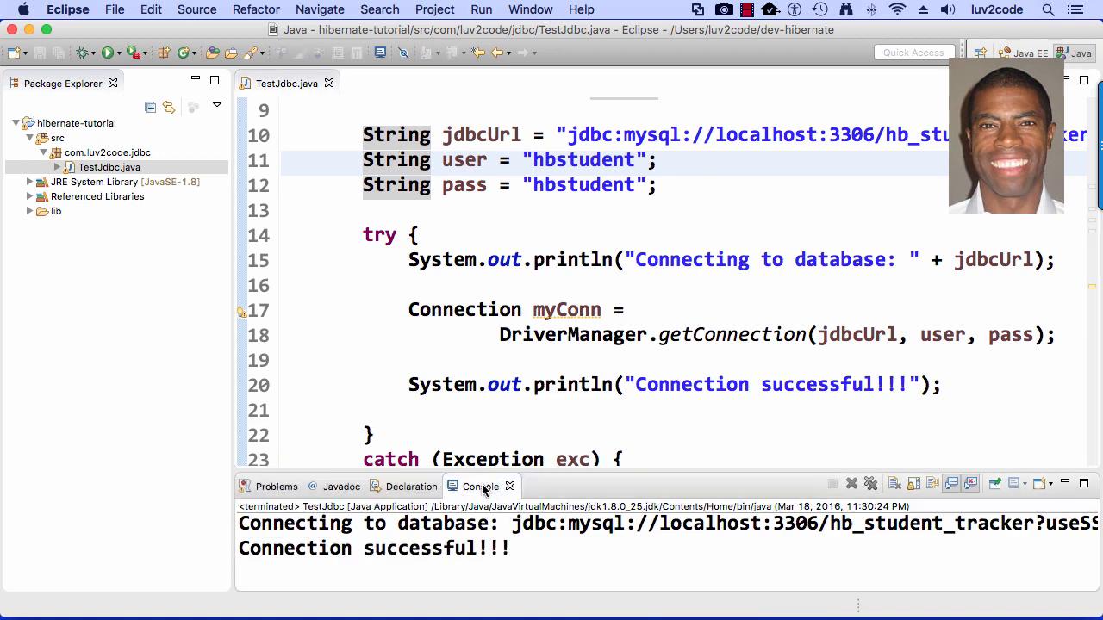
Step: Maximize the Console to show the 'Connection successful!!!' output
{"action": "double_click", "coordinate": [480, 486]}
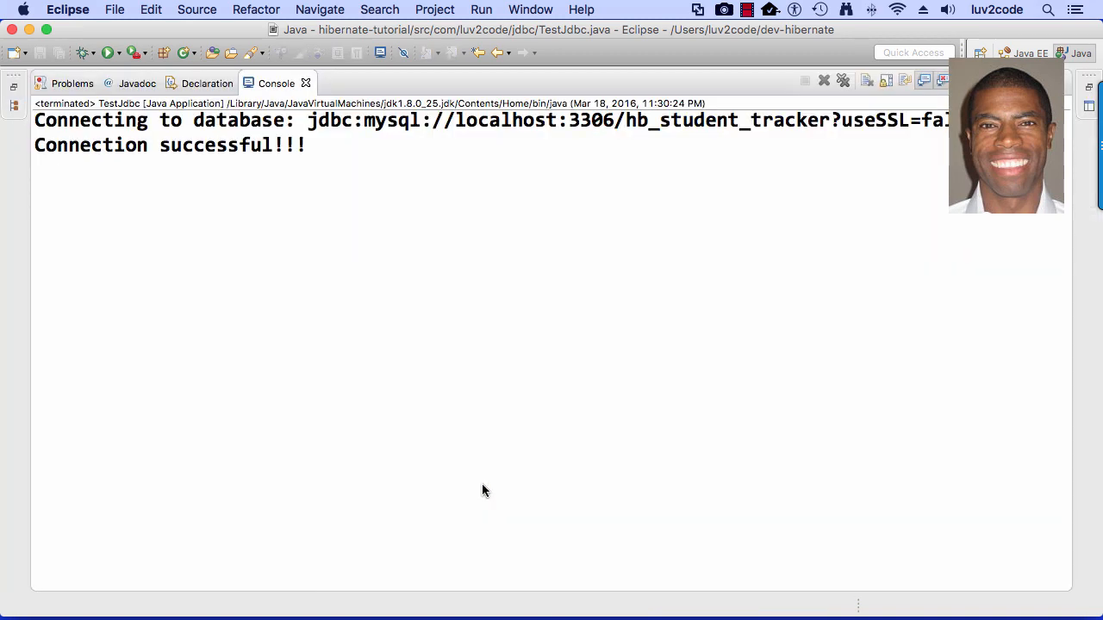